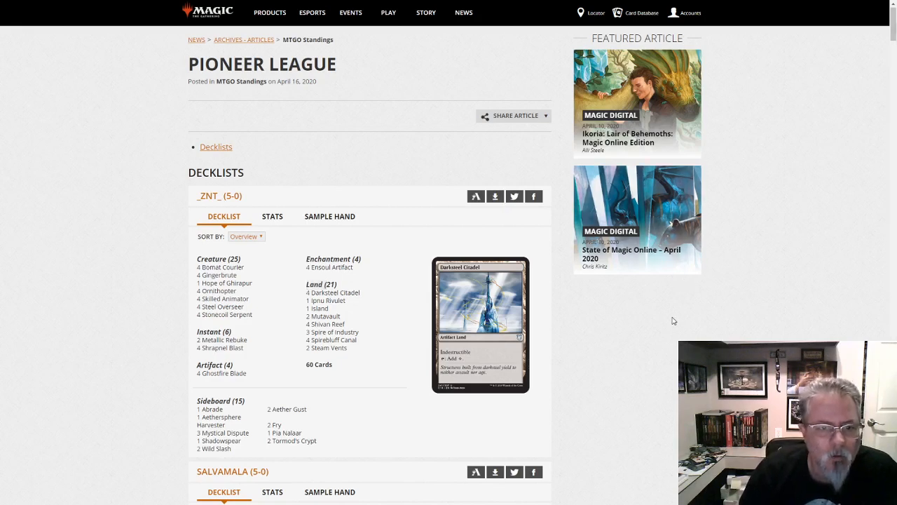
scroll("down", 3)
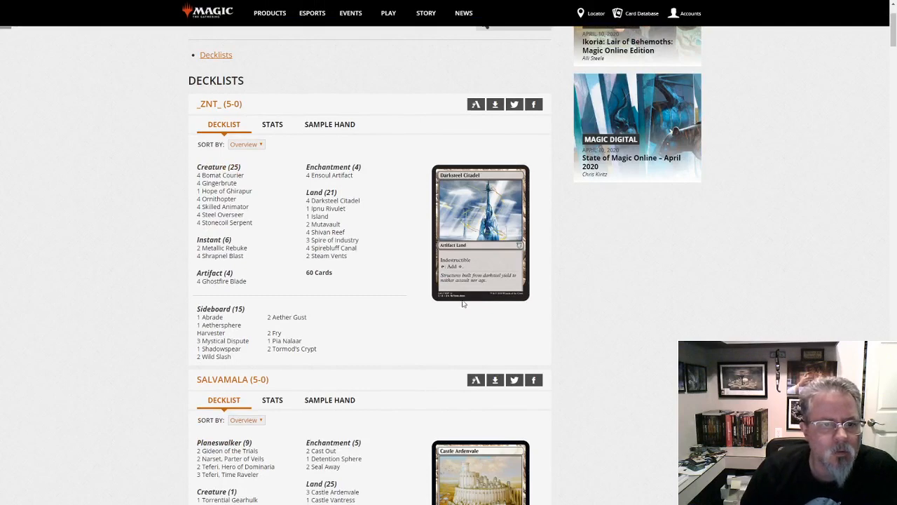
mouse_move(354, 263)
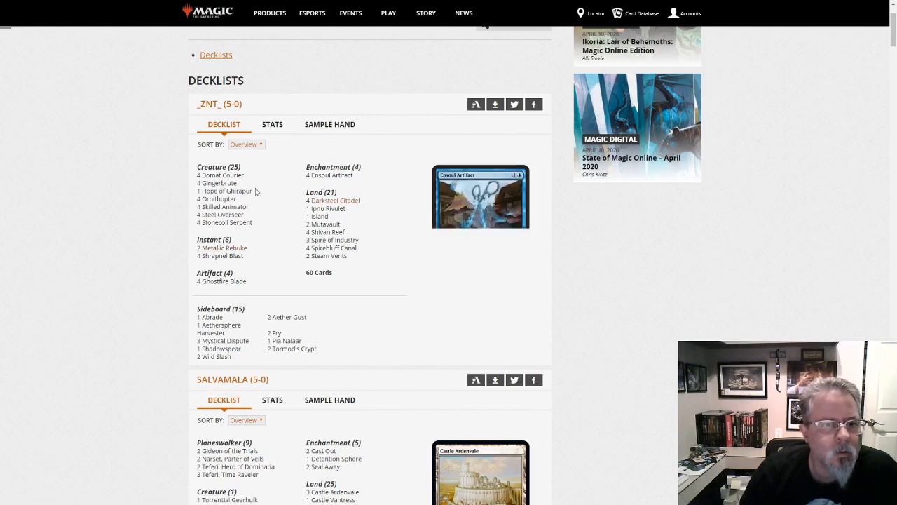
mouse_move(225, 191)
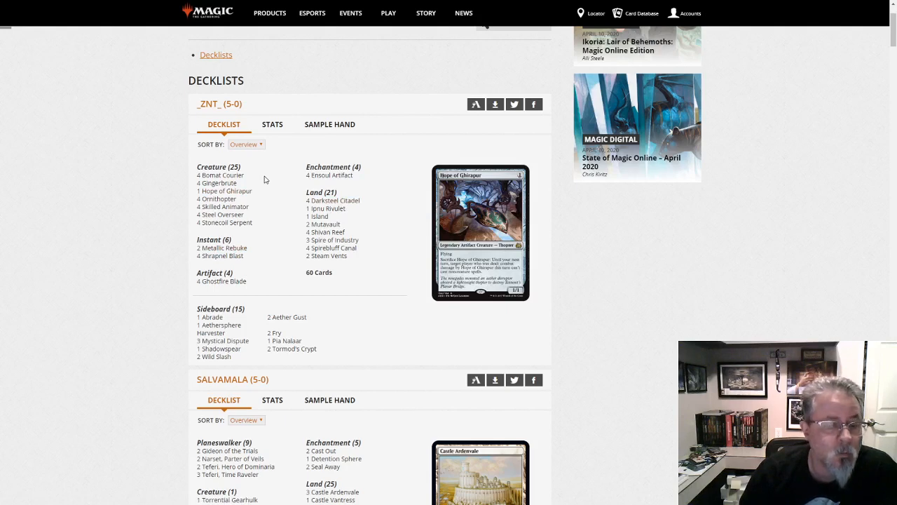
mouse_move(299, 186)
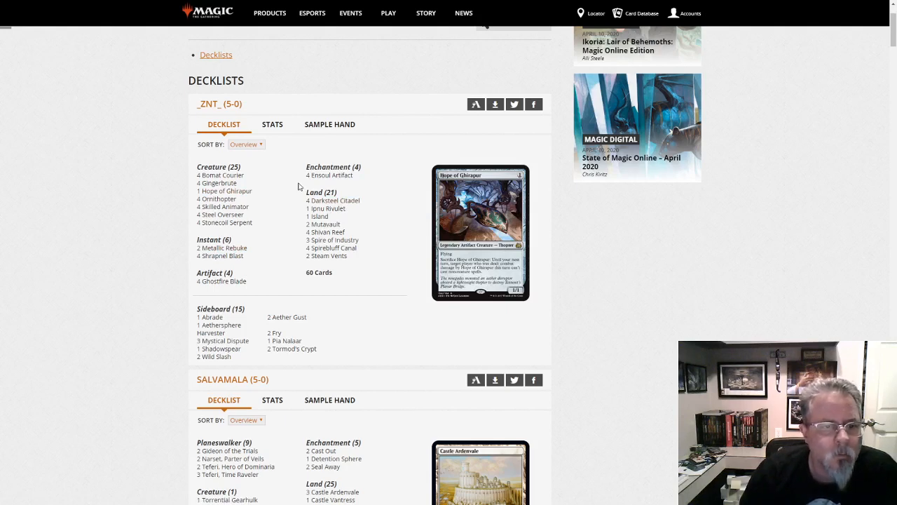
mouse_move(452, 327)
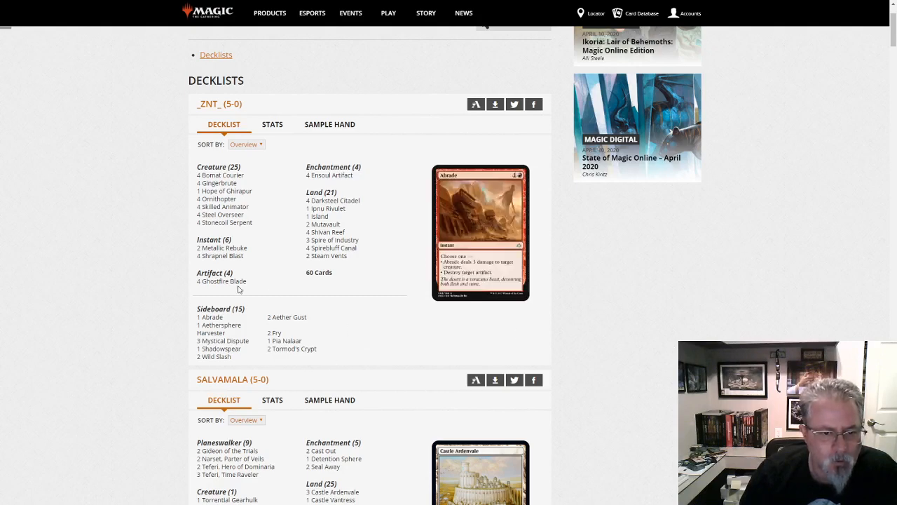
scroll("down", 3)
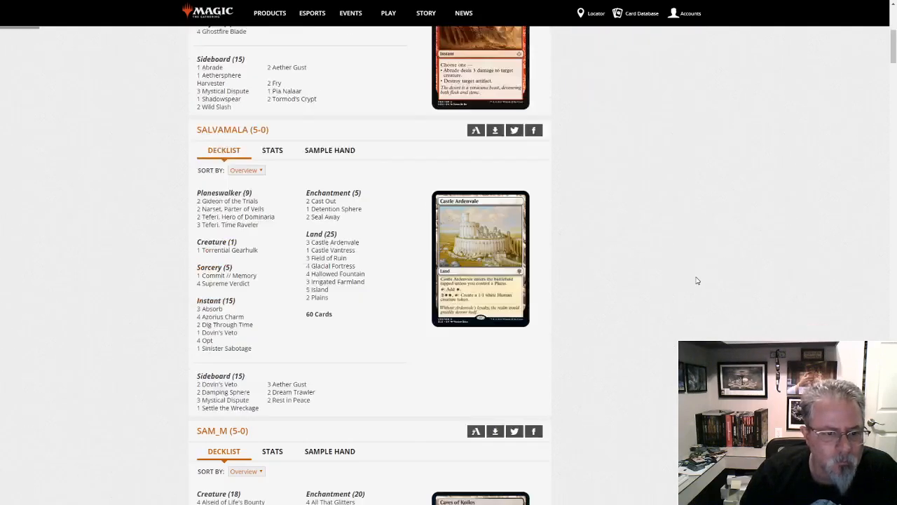
scroll("down", 3)
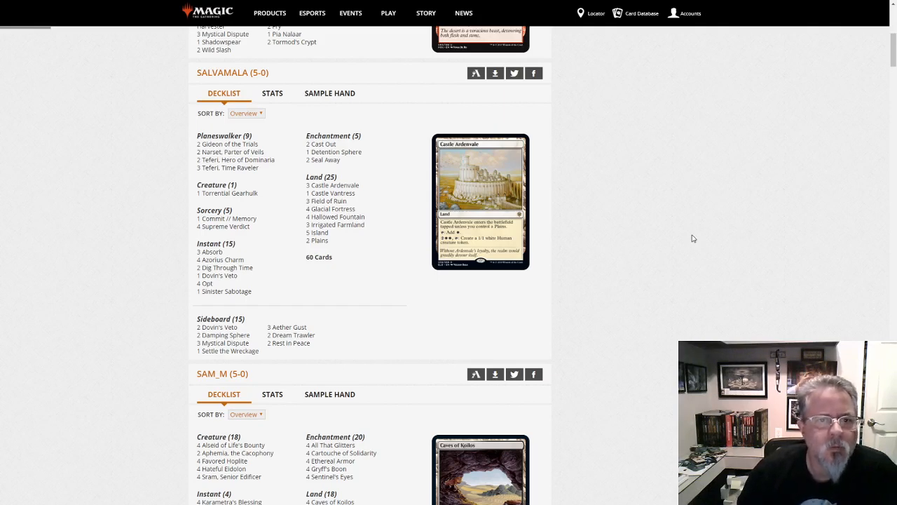
scroll("down", 3)
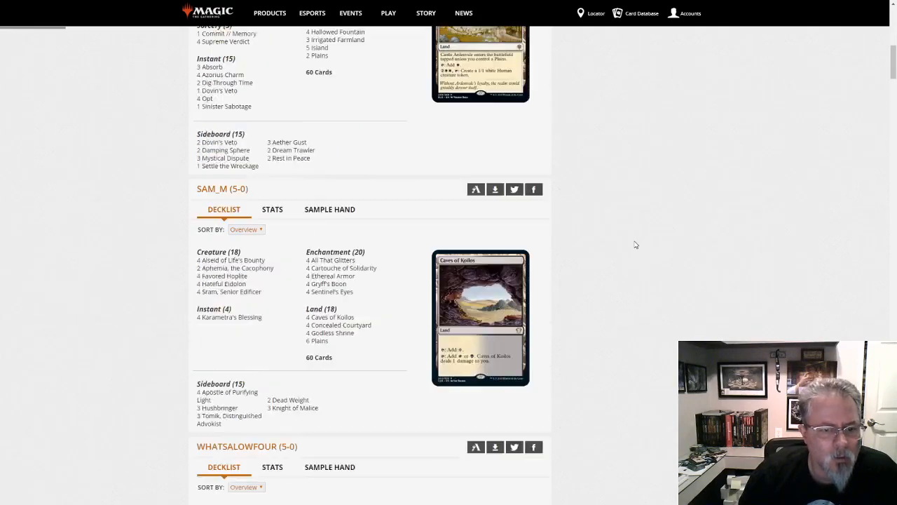
scroll("down", 3)
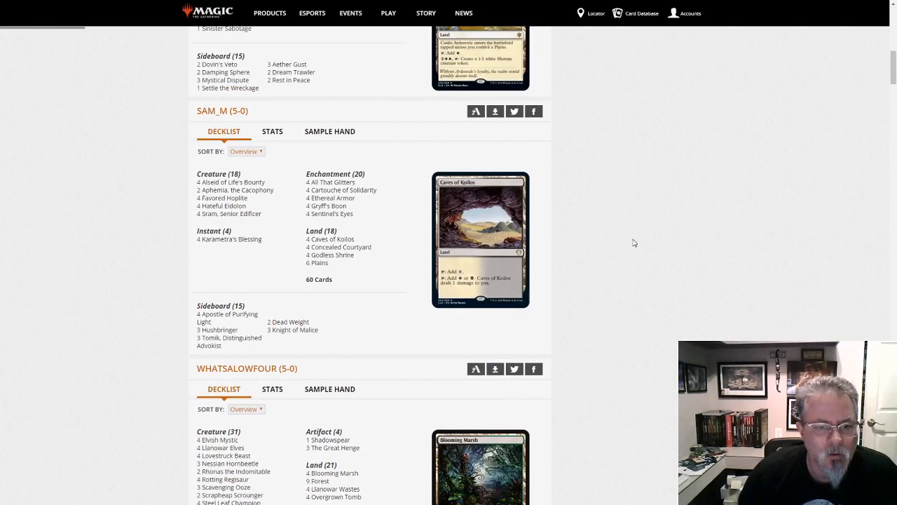
mouse_move(603, 342)
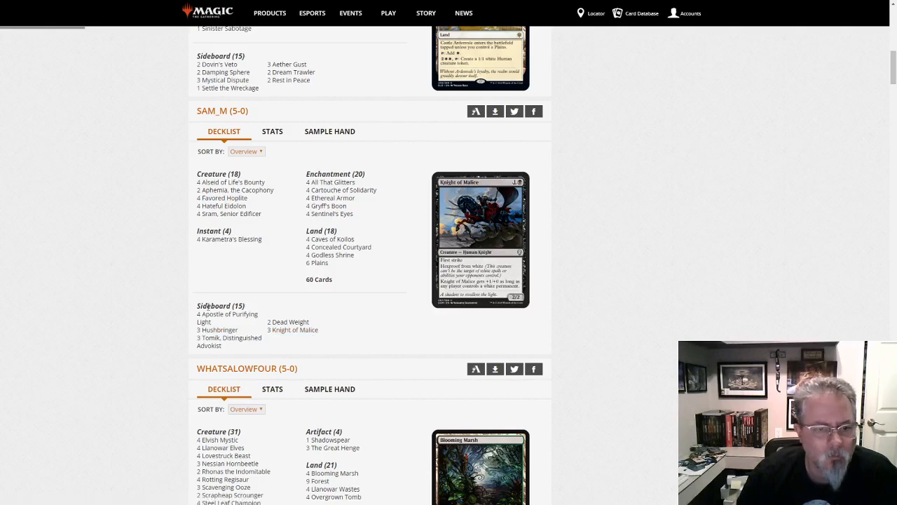
scroll("down", 3)
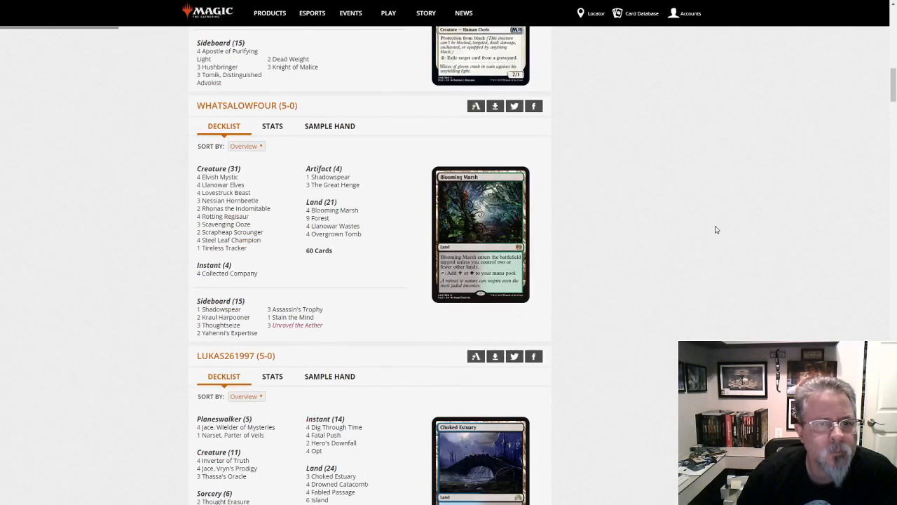
mouse_move(717, 225)
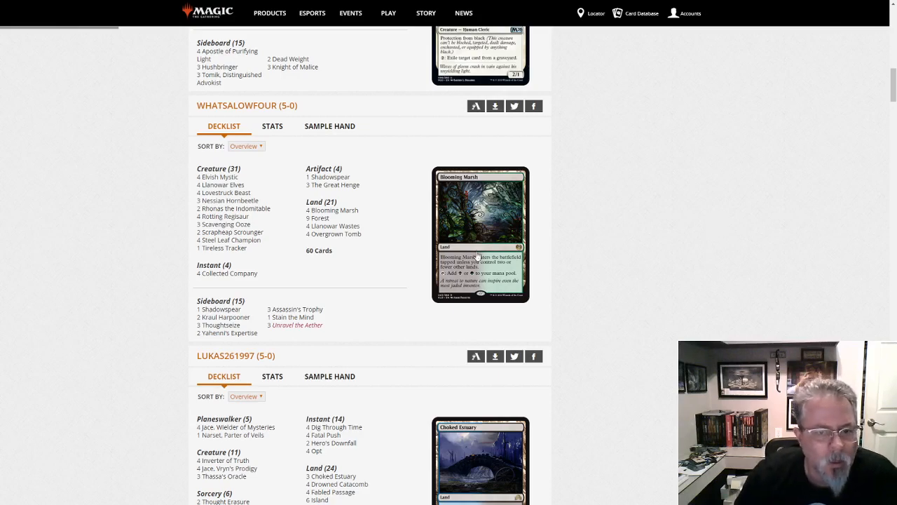
scroll("down", 3)
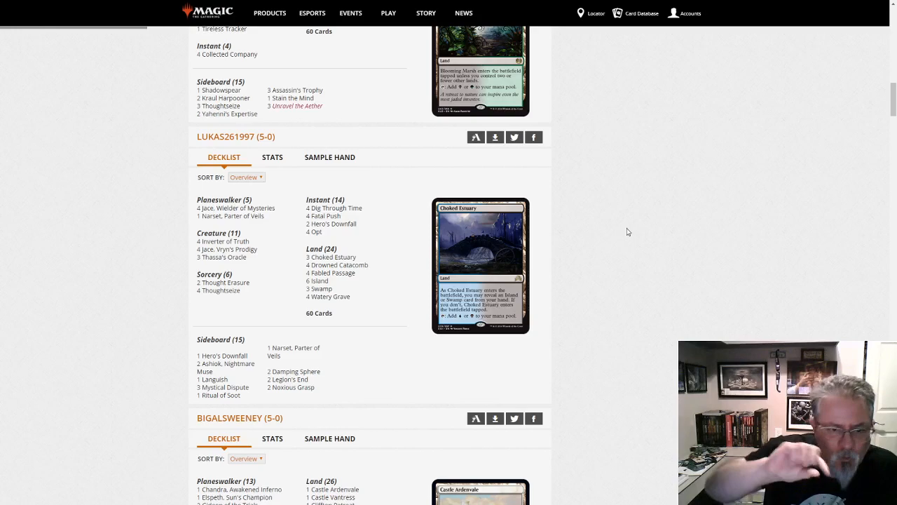
mouse_move(691, 258)
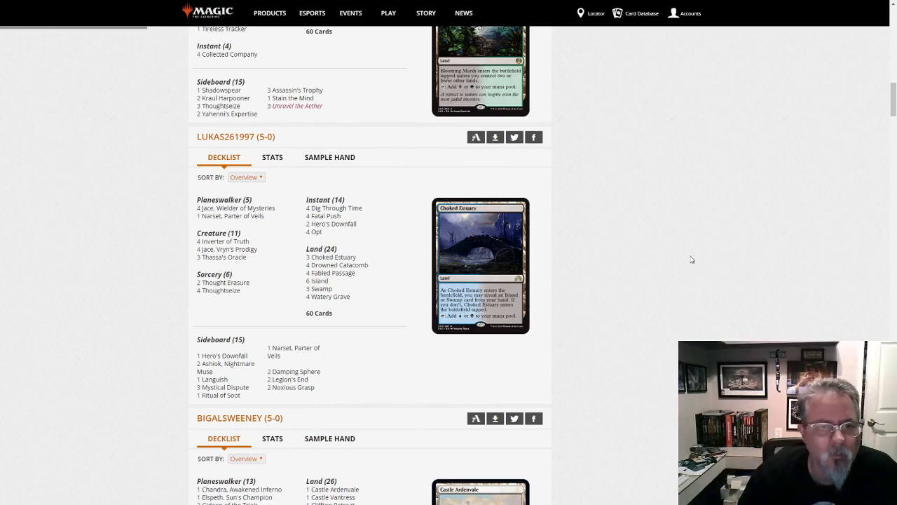
scroll("down", 3)
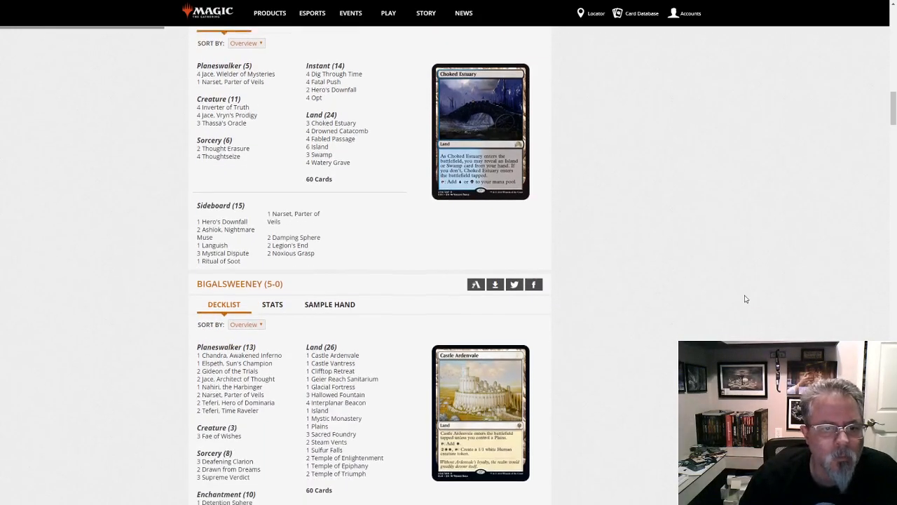
scroll("down", 3)
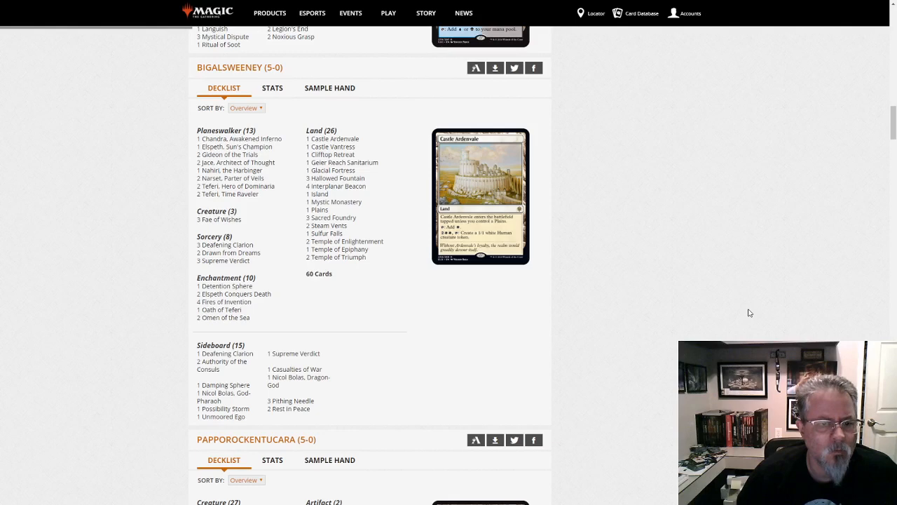
mouse_move(718, 289)
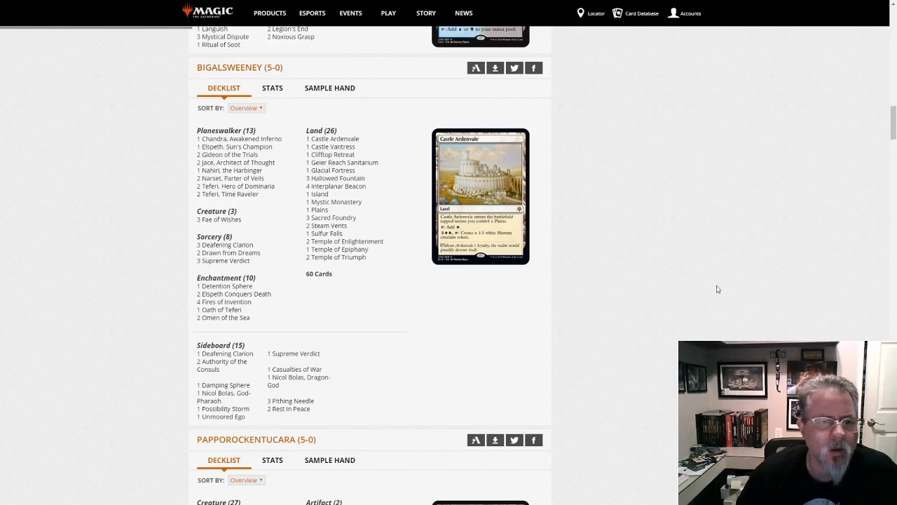
mouse_move(225, 261)
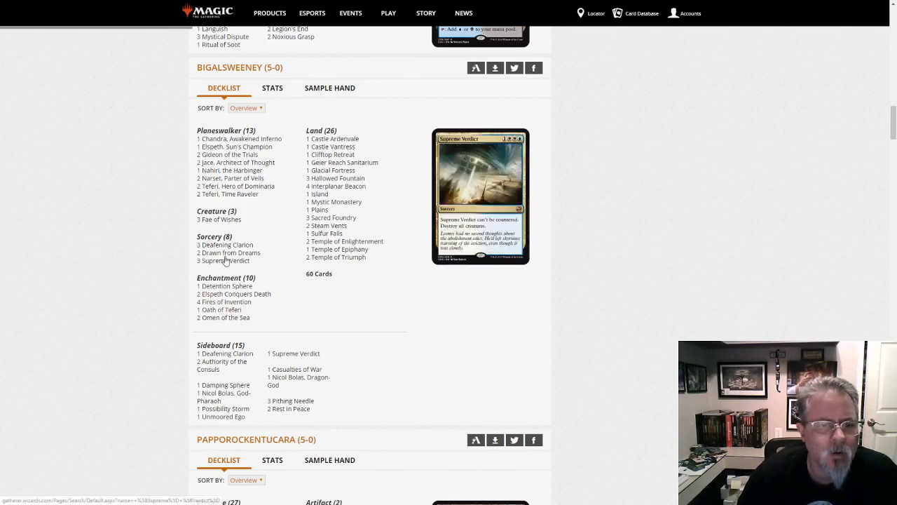
mouse_move(224, 309)
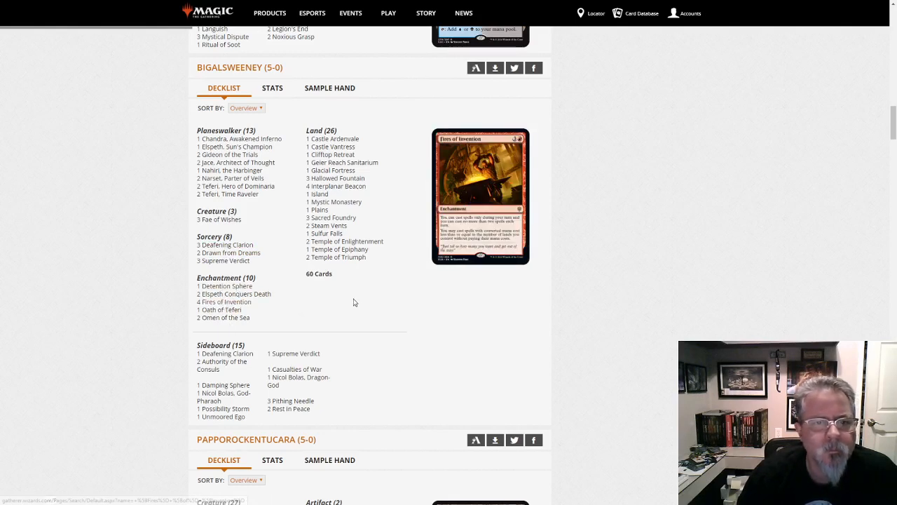
mouse_move(240, 147)
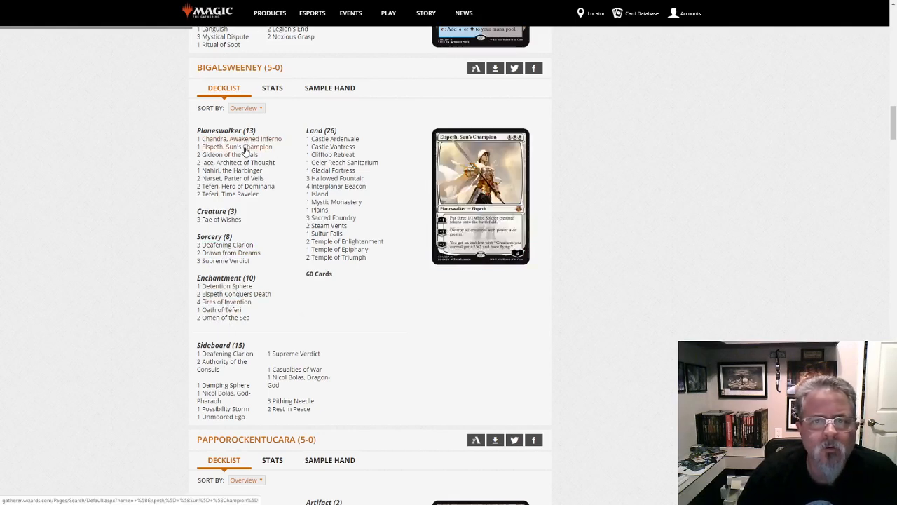
mouse_move(233, 178)
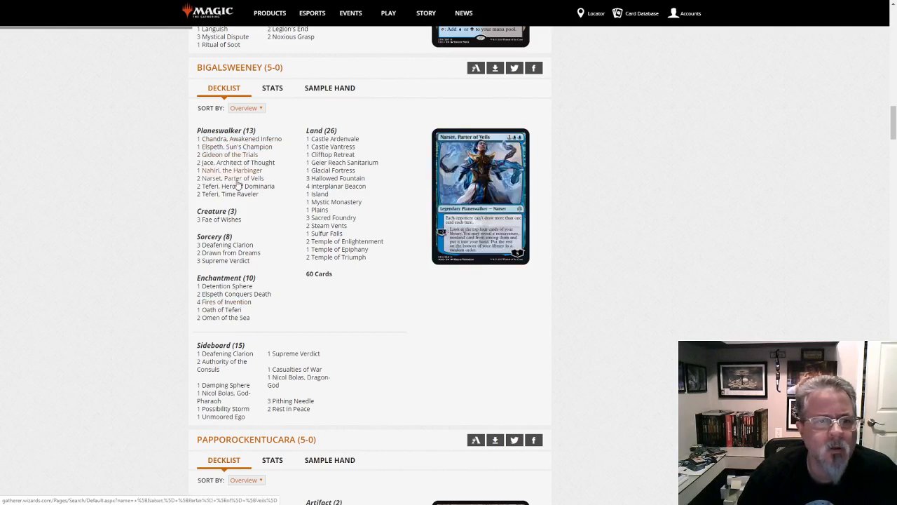
mouse_move(228, 194)
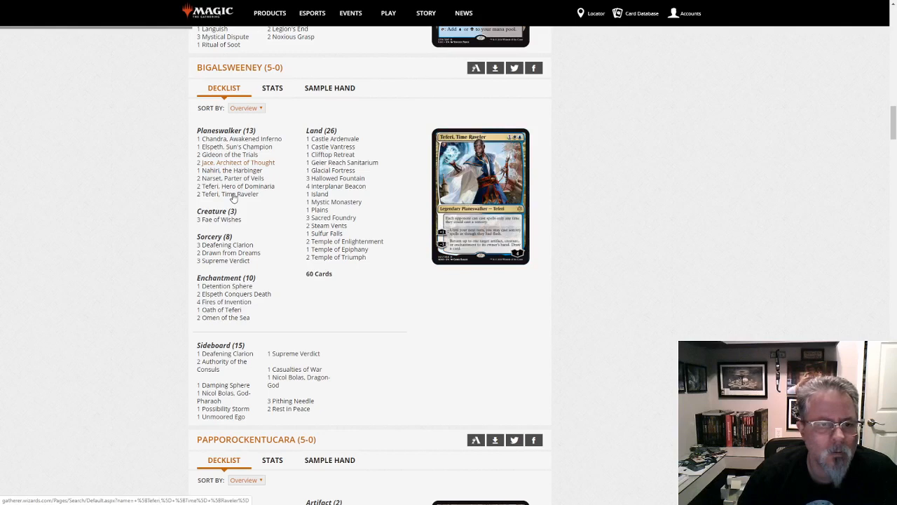
mouse_move(236, 162)
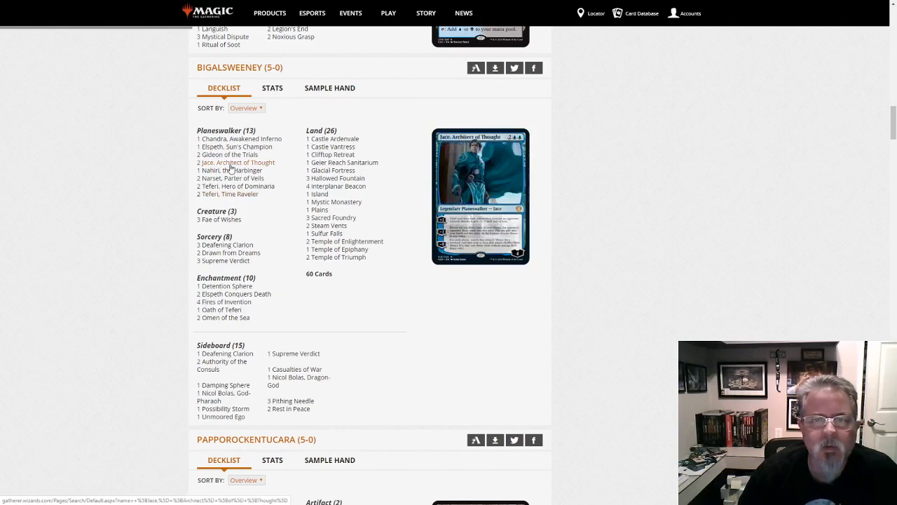
mouse_move(224, 219)
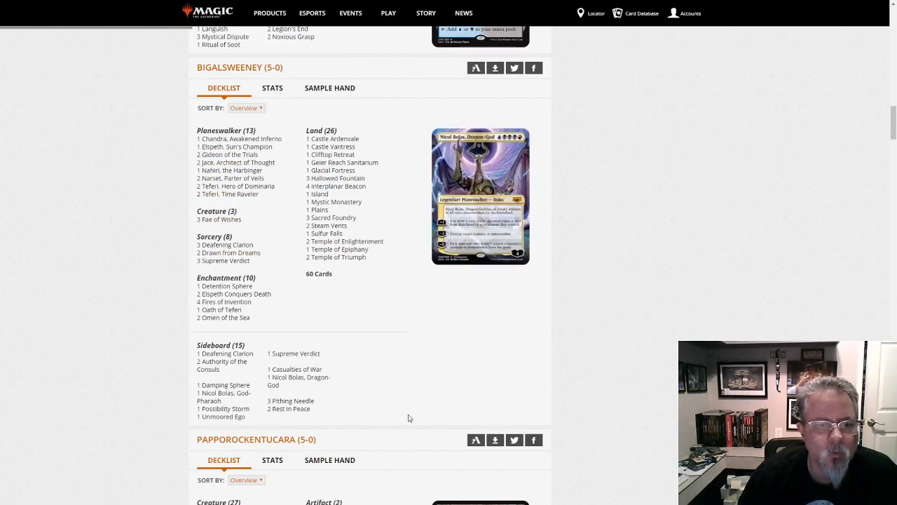
mouse_move(589, 368)
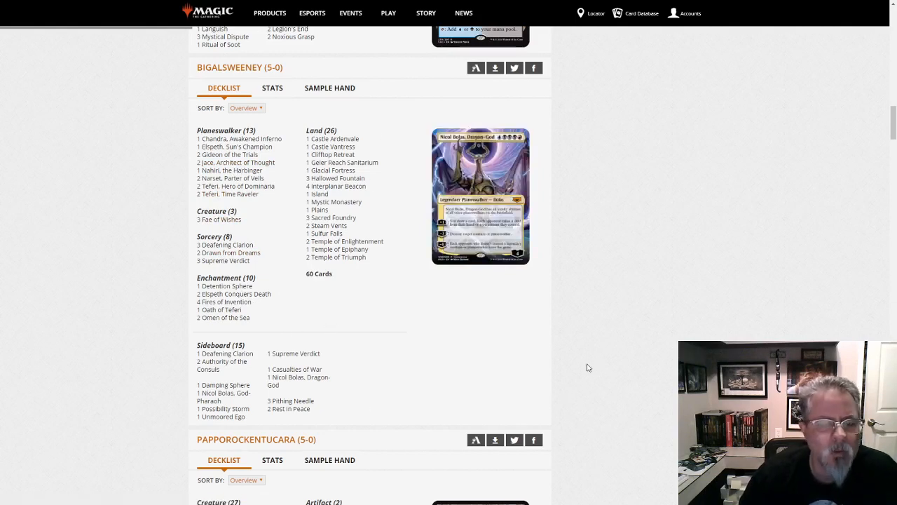
mouse_move(618, 290)
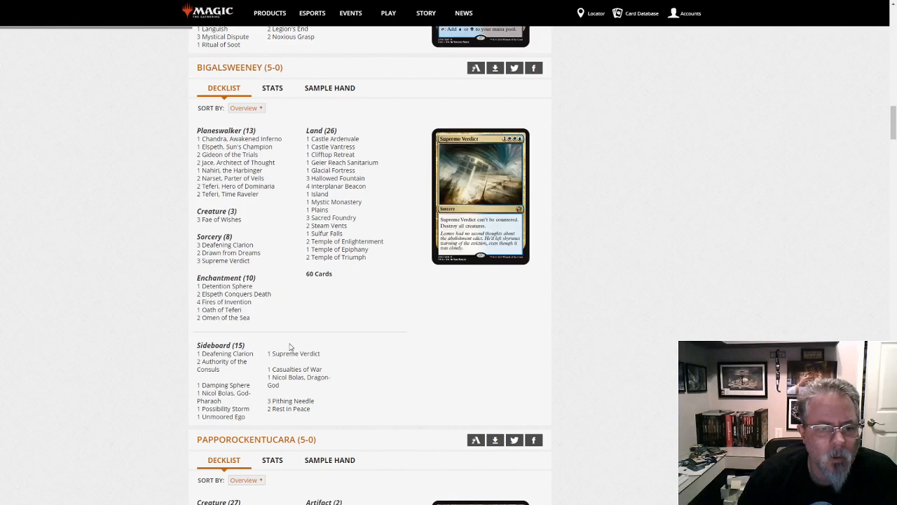
mouse_move(611, 308)
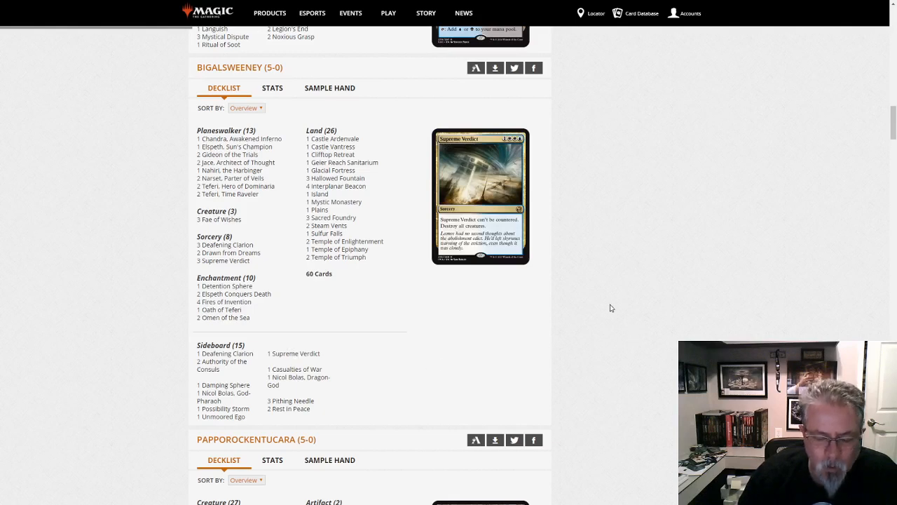
mouse_move(294, 369)
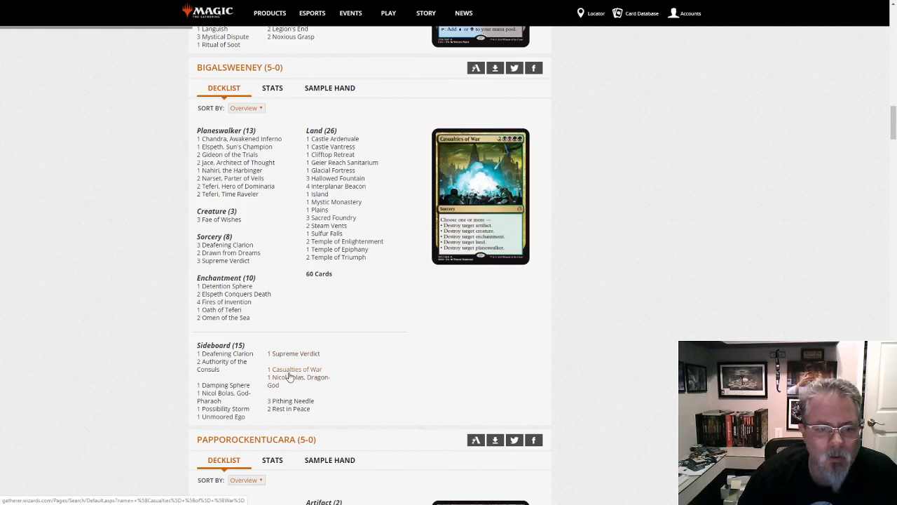
mouse_move(223, 408)
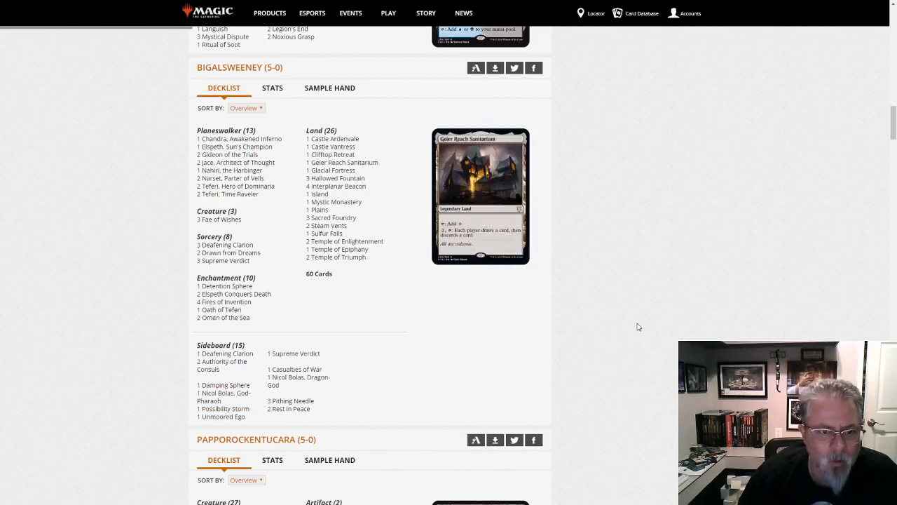
scroll("down", 3)
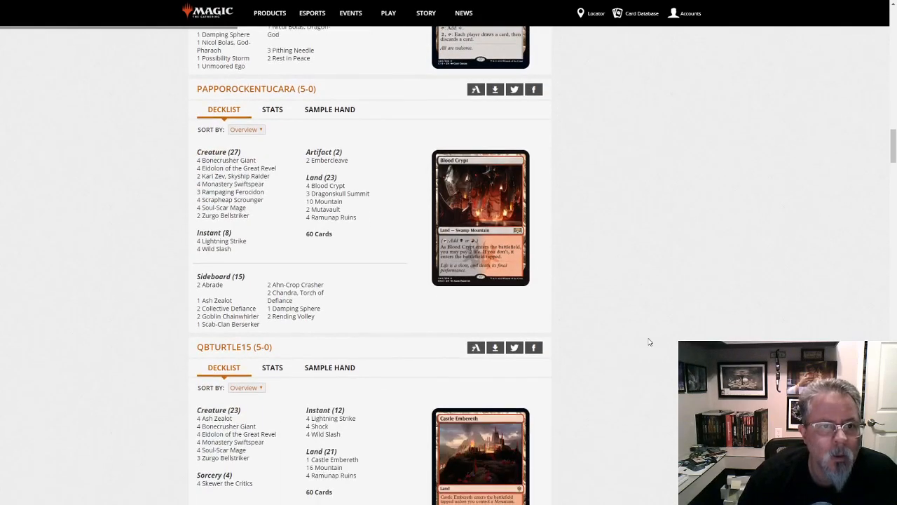
mouse_move(651, 338)
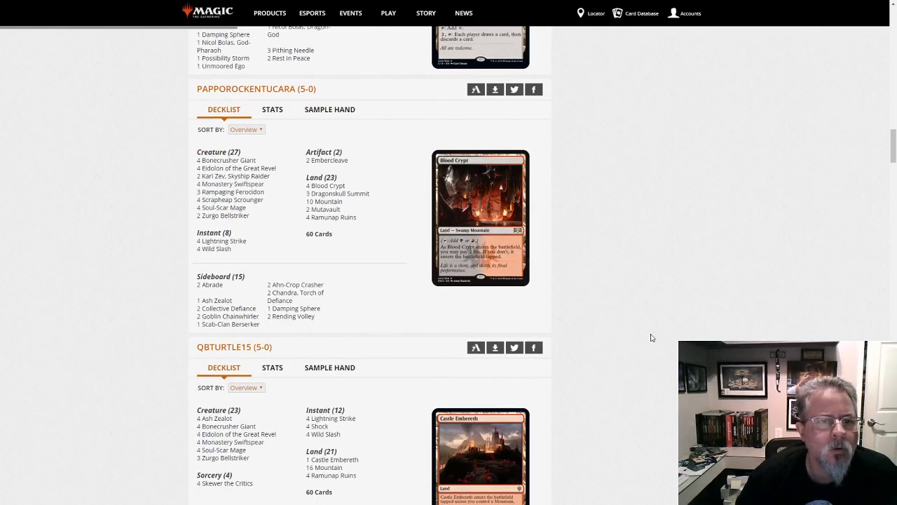
mouse_move(222, 215)
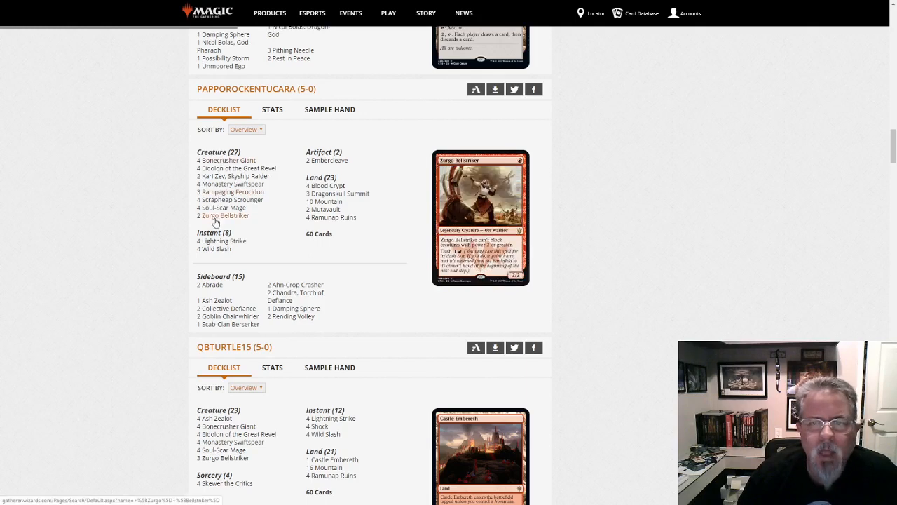
mouse_move(230, 200)
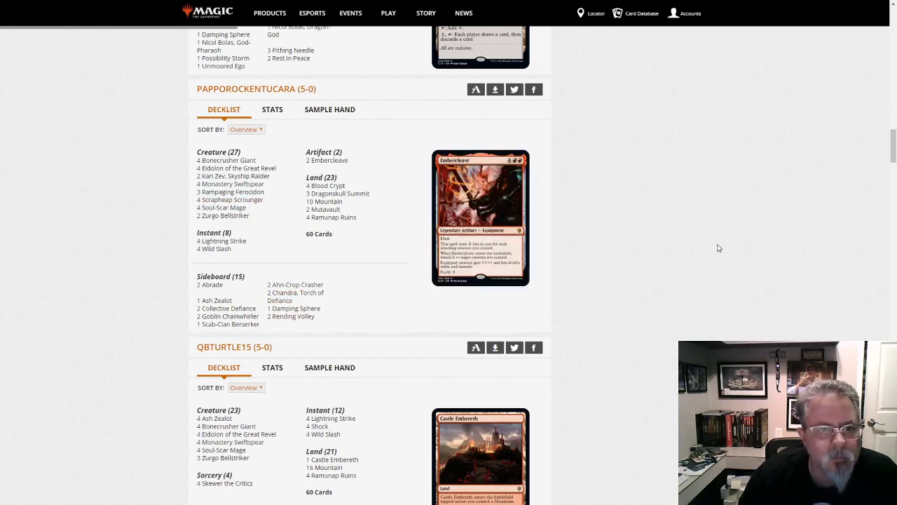
mouse_move(658, 289)
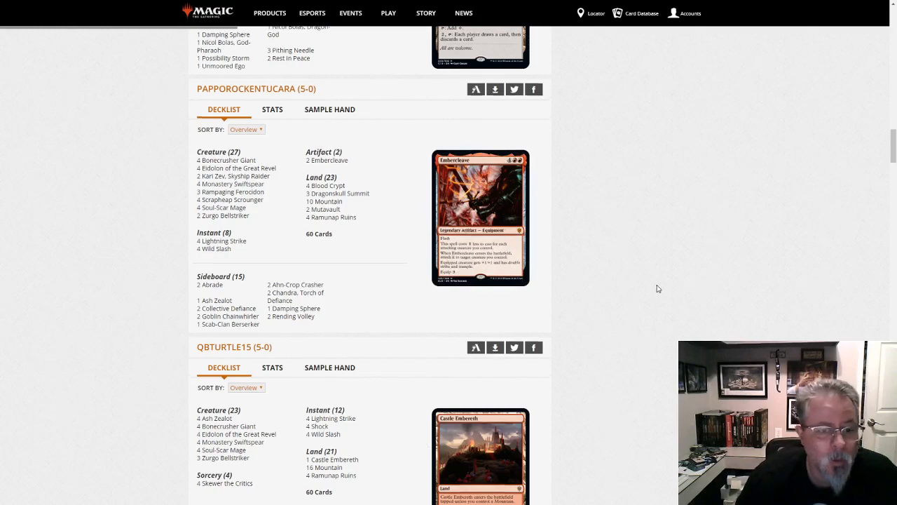
scroll("down", 3)
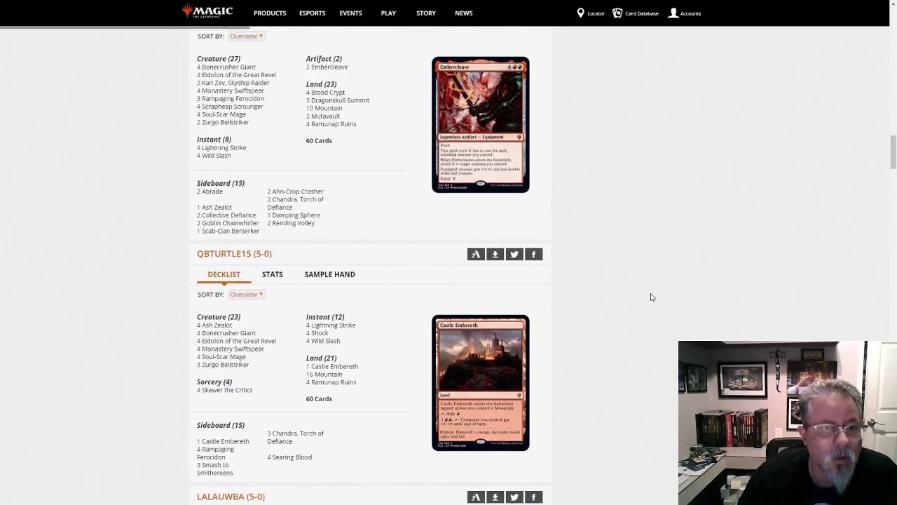
scroll("up", 3)
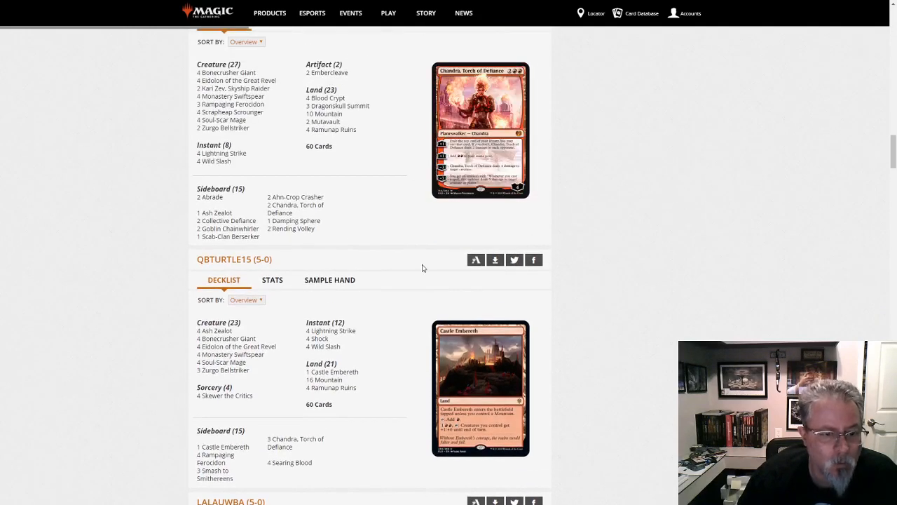
mouse_move(223, 370)
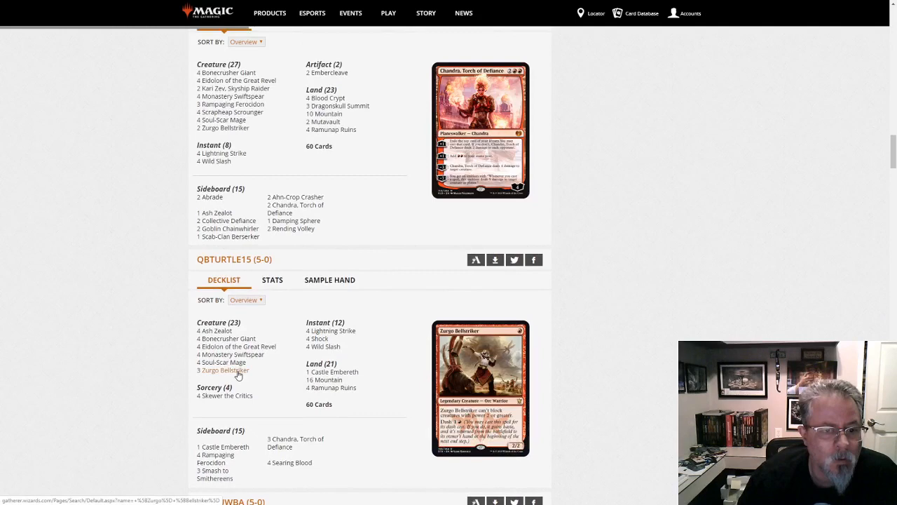
mouse_move(231, 354)
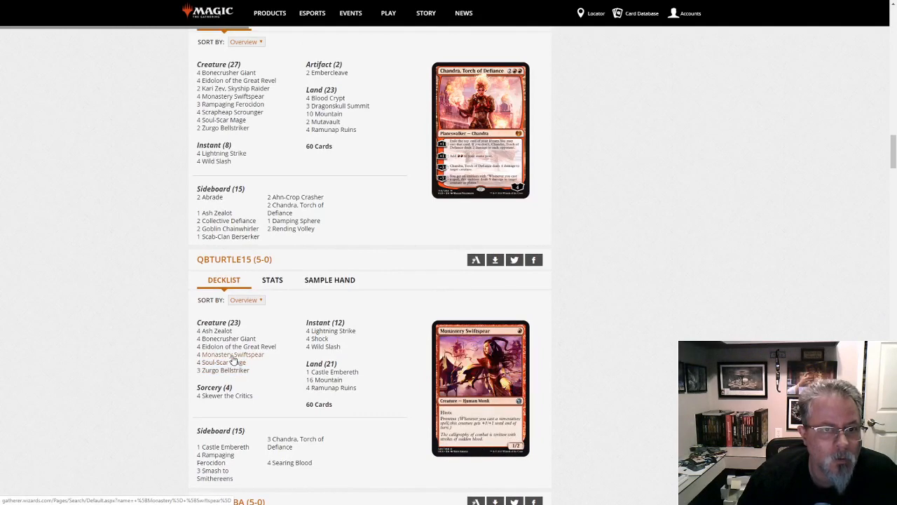
mouse_move(226, 338)
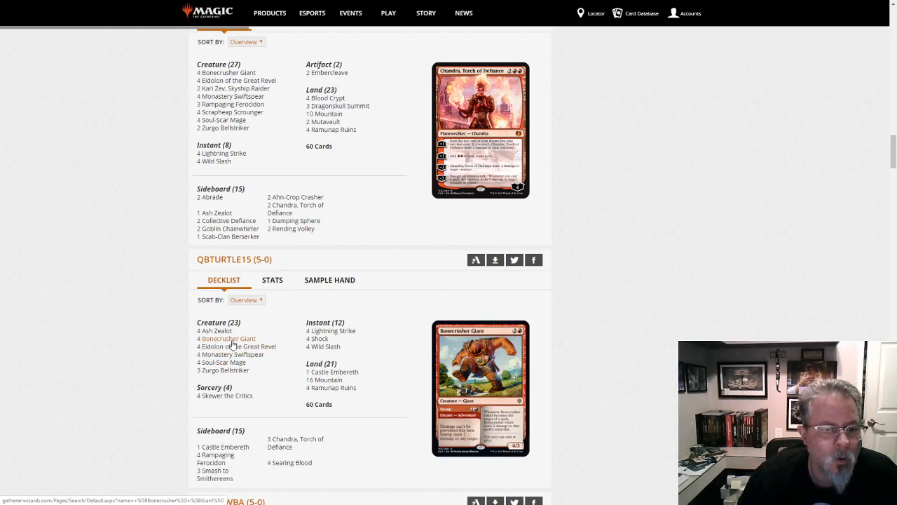
mouse_move(238, 347)
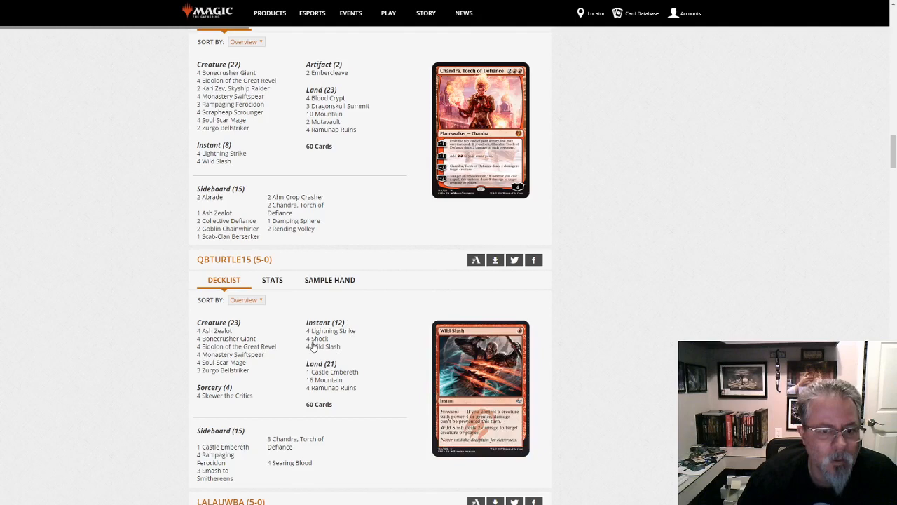
mouse_move(224, 396)
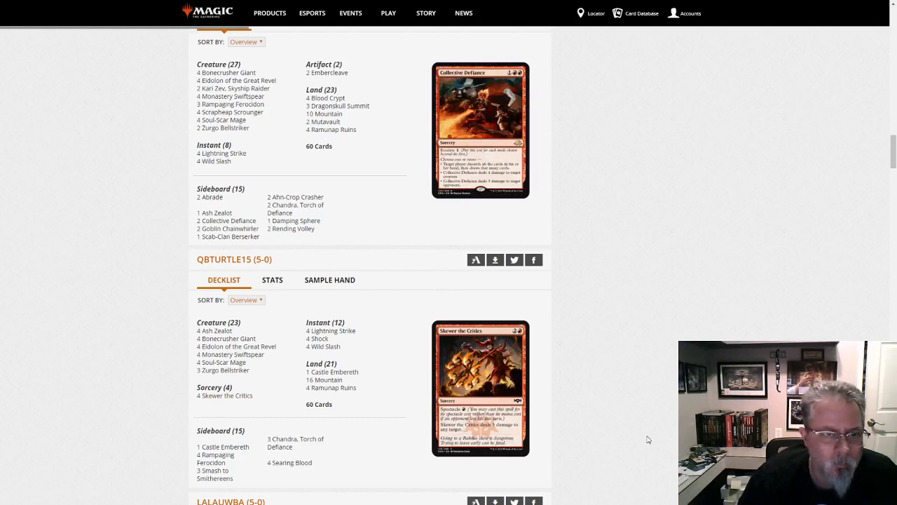
scroll("down", 3)
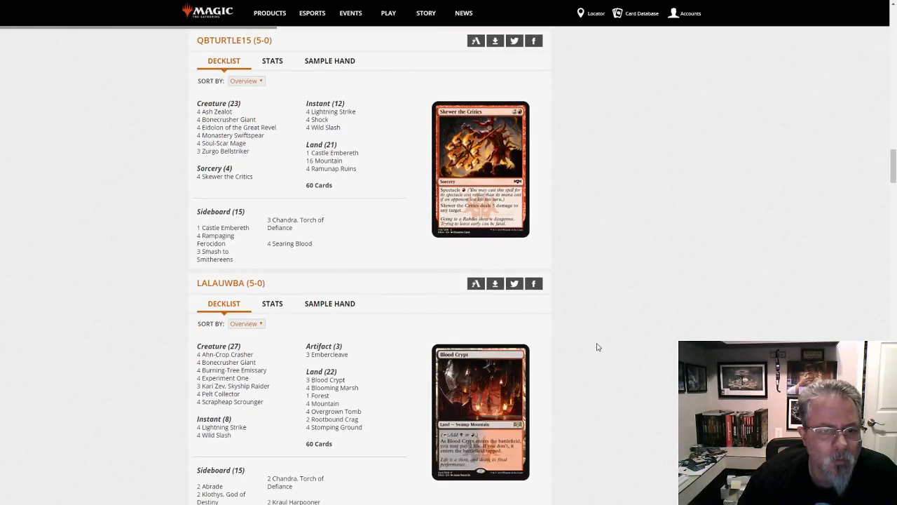
scroll("down", 3)
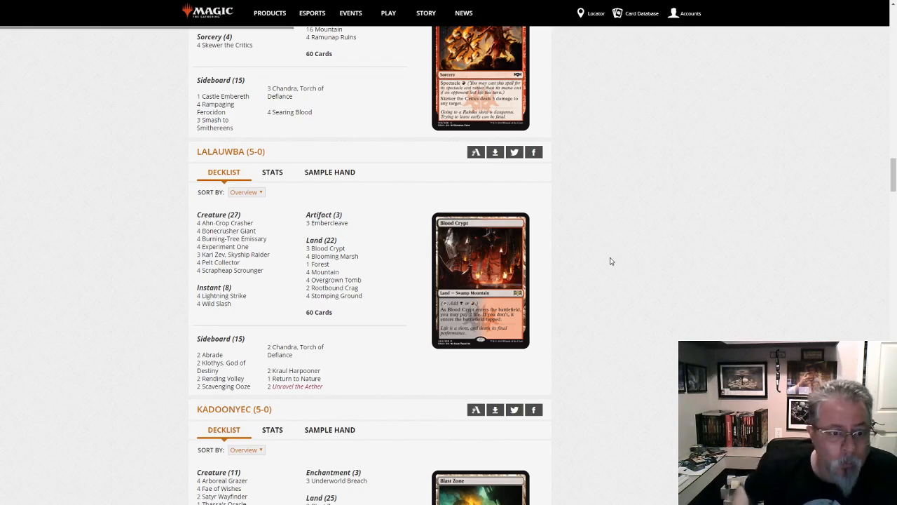
mouse_move(232, 239)
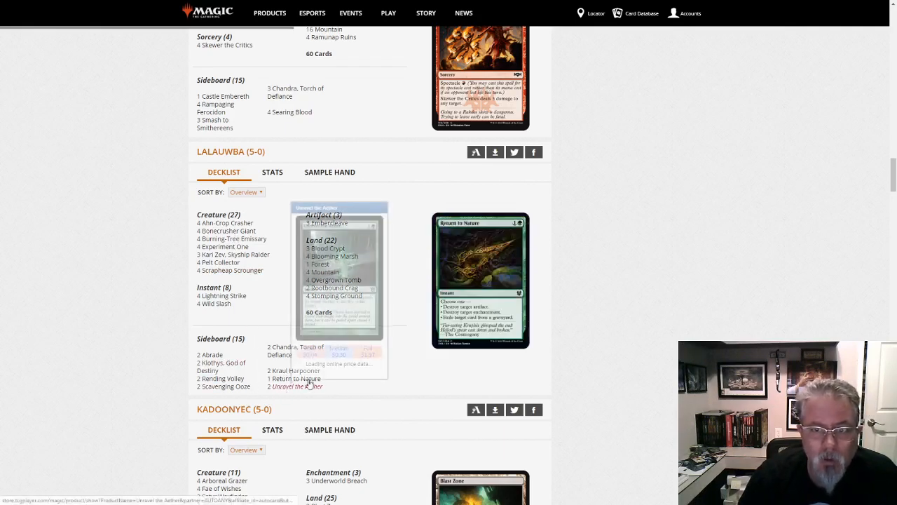
mouse_move(664, 269)
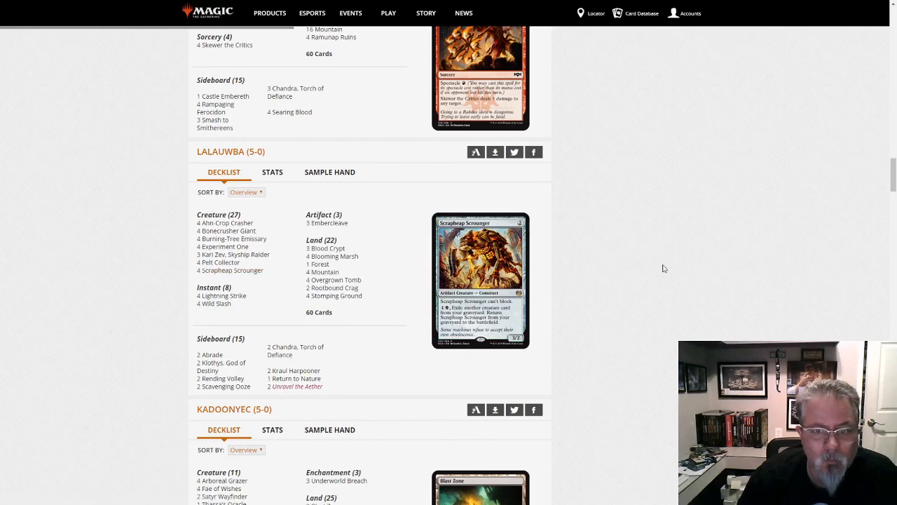
mouse_move(329, 249)
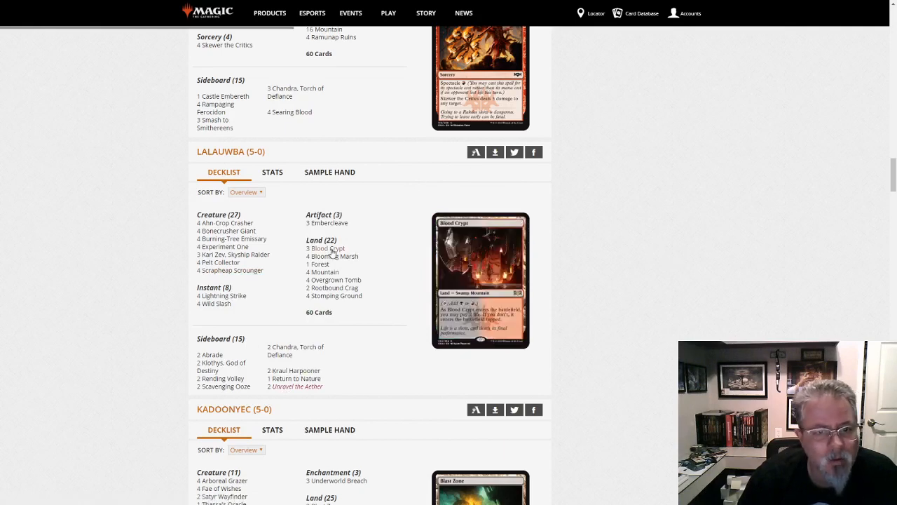
mouse_move(334, 280)
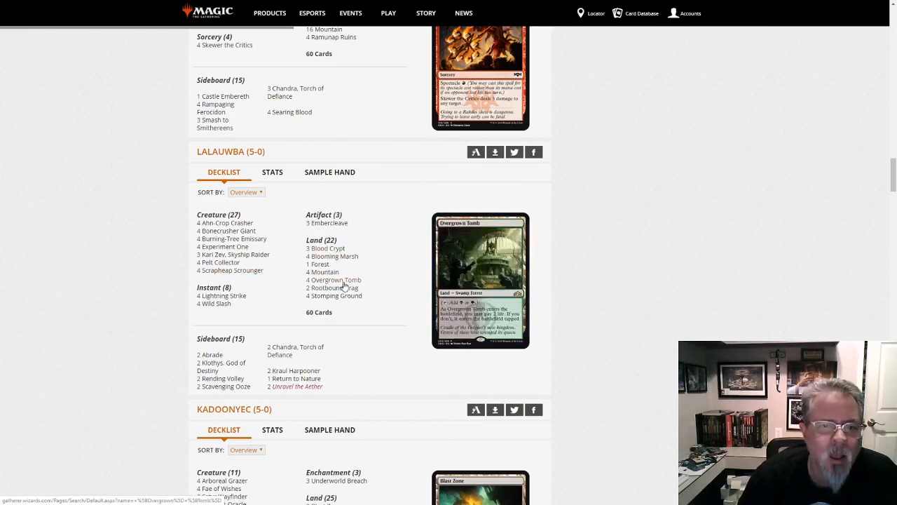
mouse_move(389, 301)
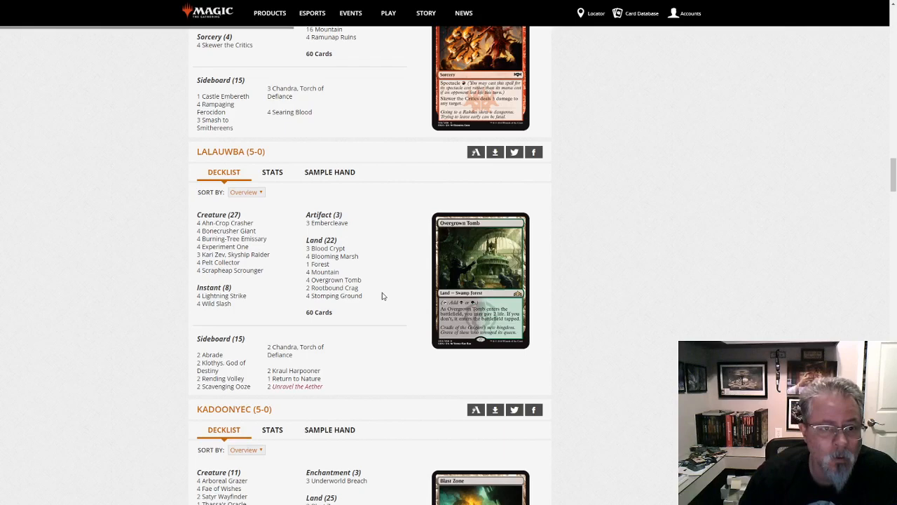
mouse_move(338, 279)
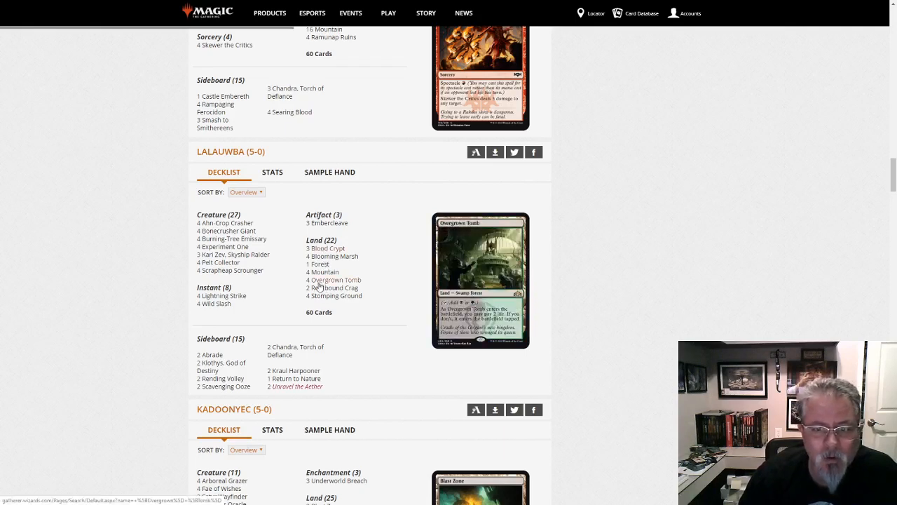
mouse_move(229, 270)
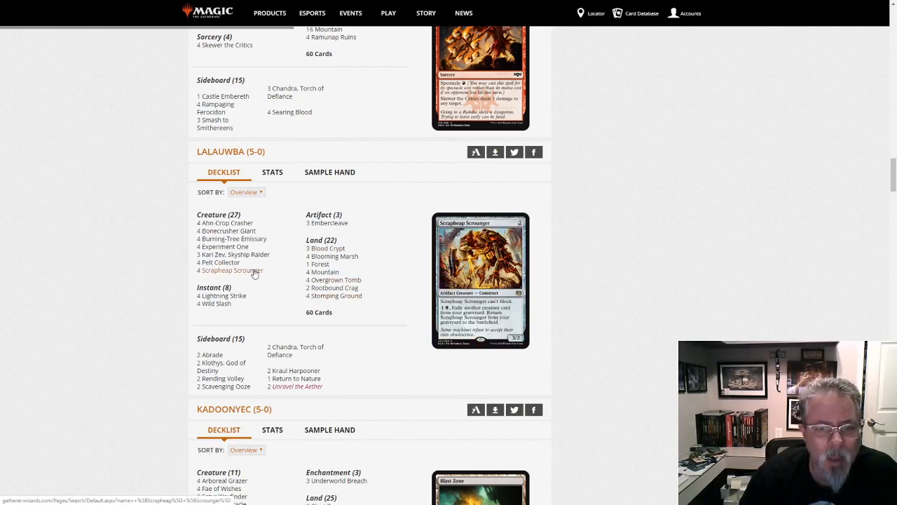
mouse_move(715, 218)
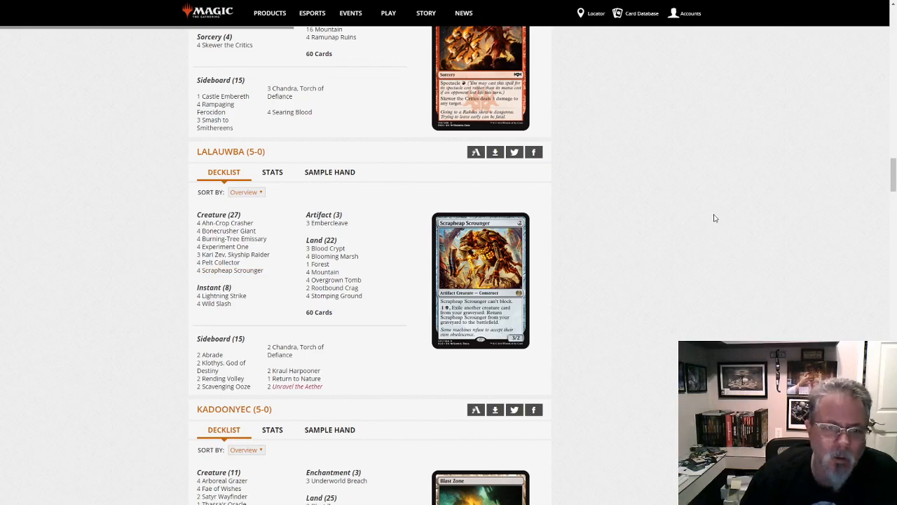
scroll("down", 3)
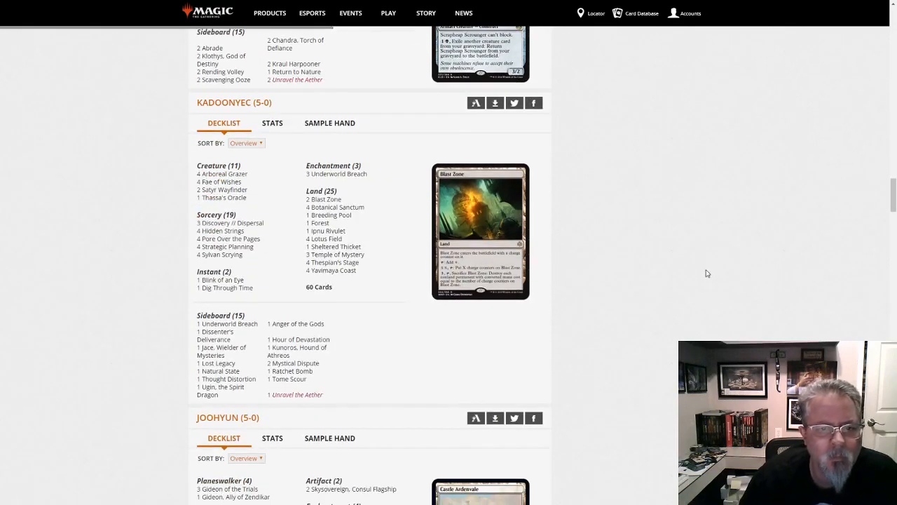
mouse_move(705, 270)
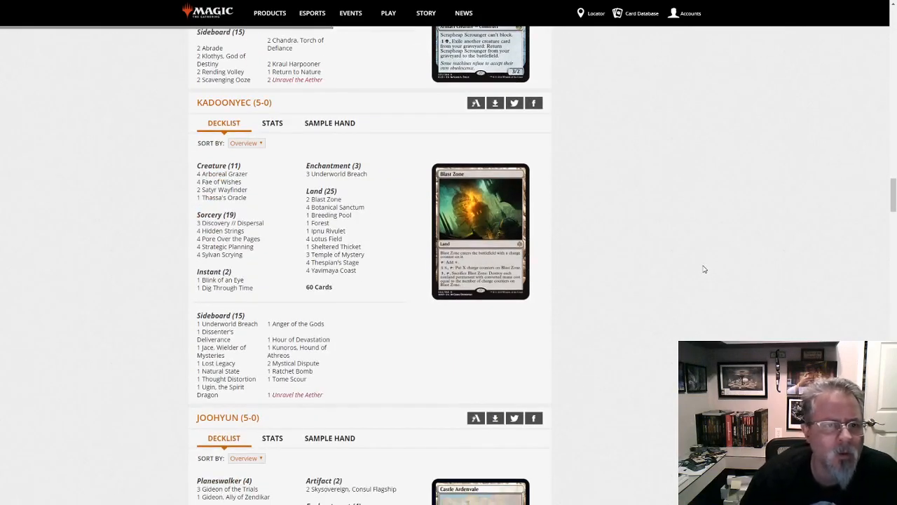
mouse_move(726, 263)
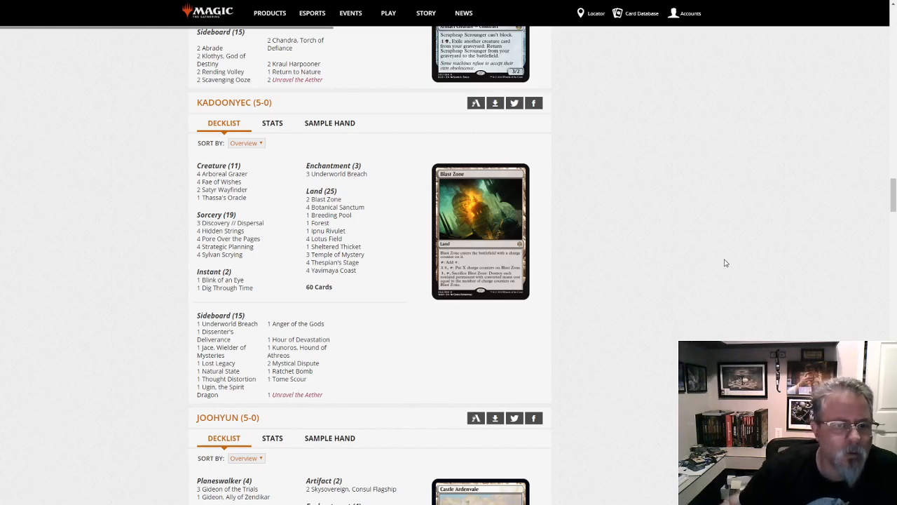
mouse_move(220, 280)
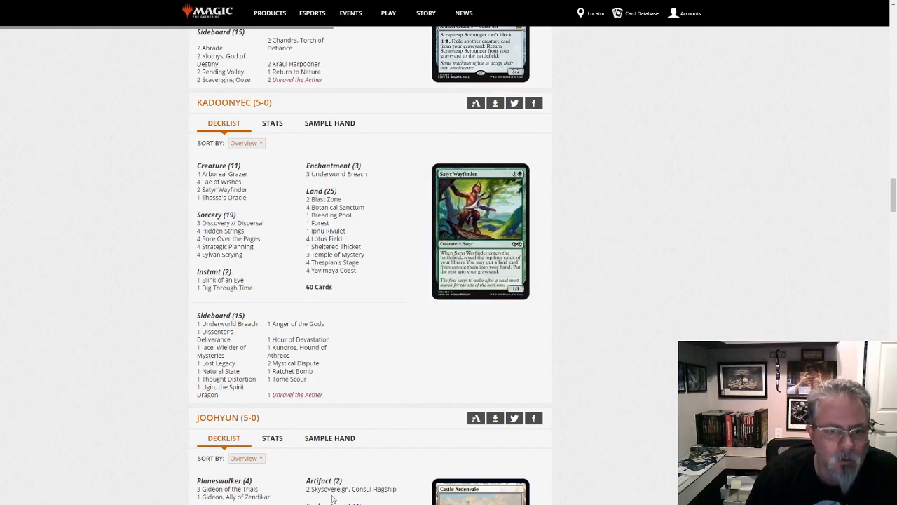
scroll("down", 3)
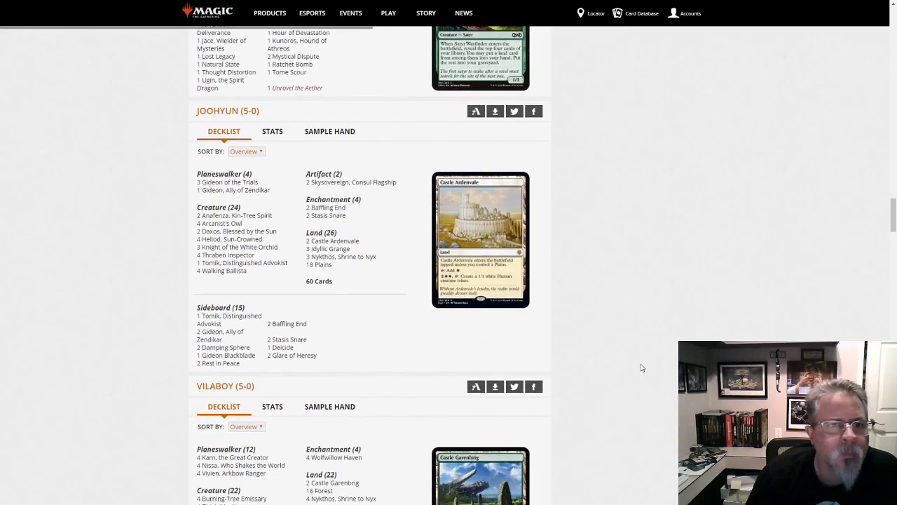
mouse_move(632, 303)
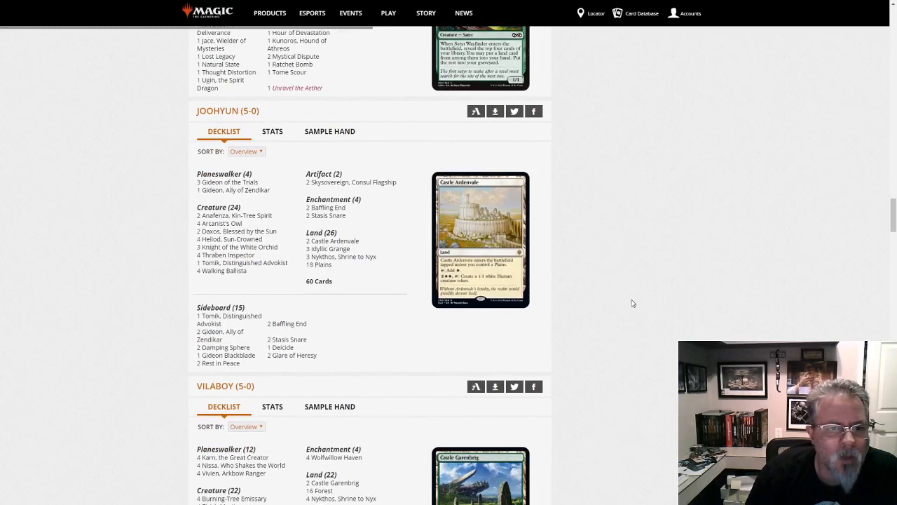
mouse_move(370, 346)
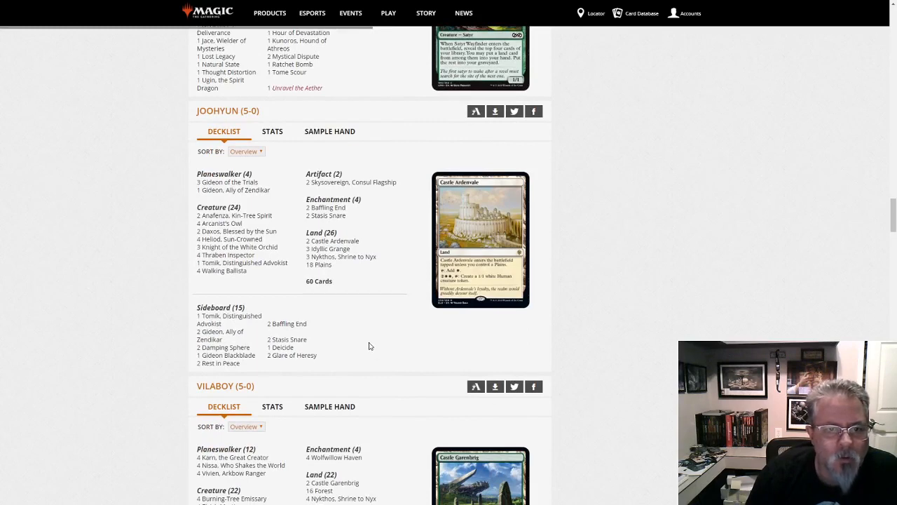
mouse_move(373, 352)
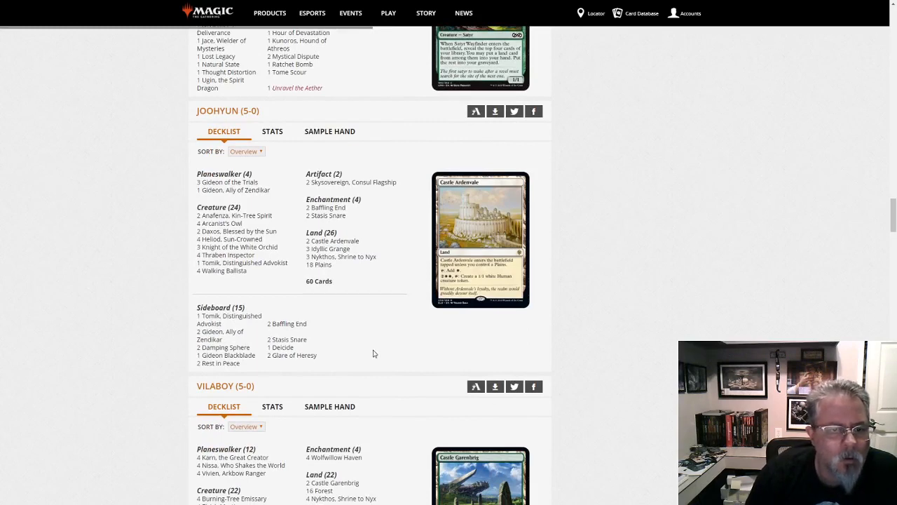
mouse_move(735, 322)
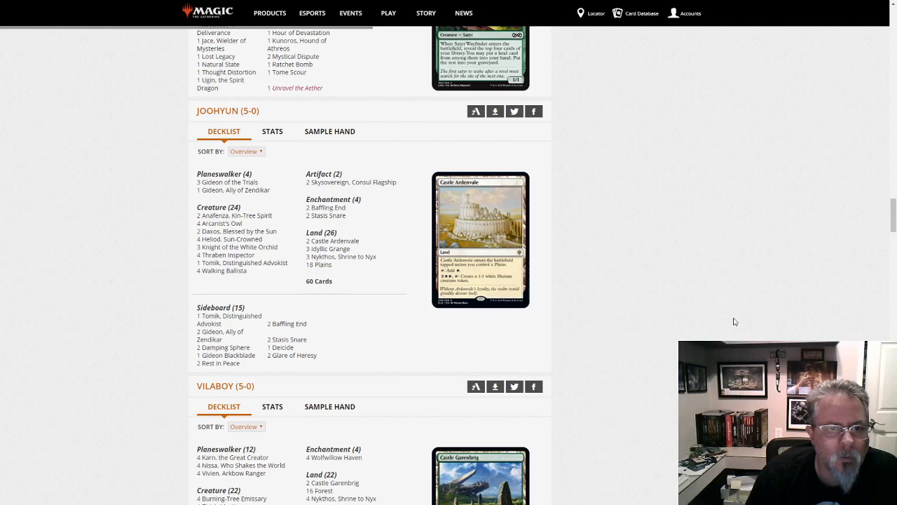
scroll("down", 3)
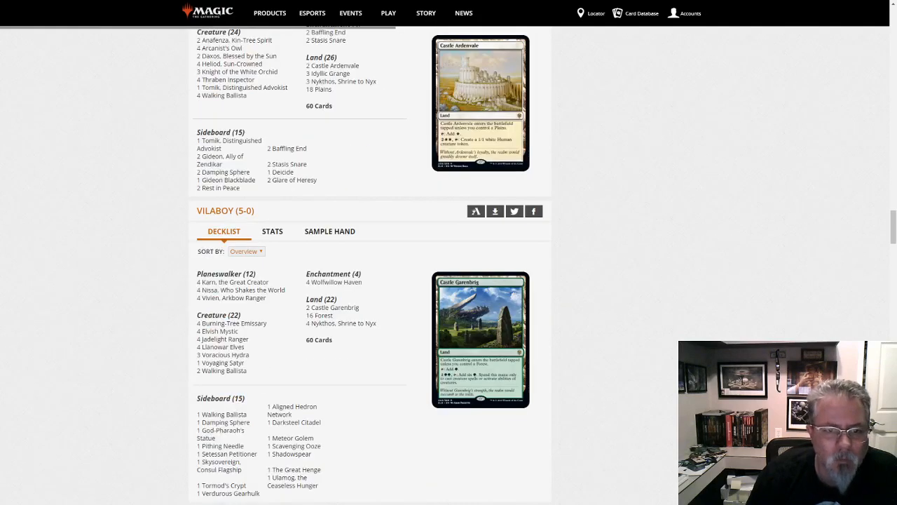
scroll("down", 3)
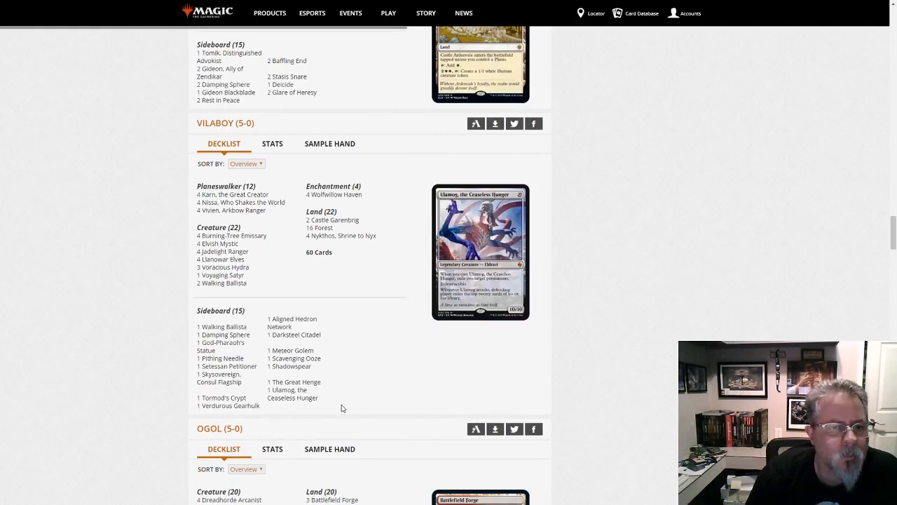
mouse_move(327, 325)
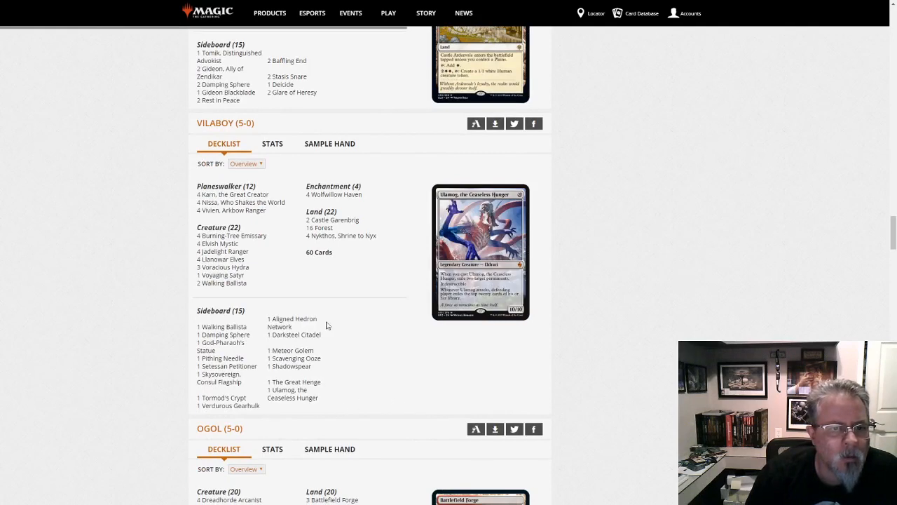
mouse_move(223, 268)
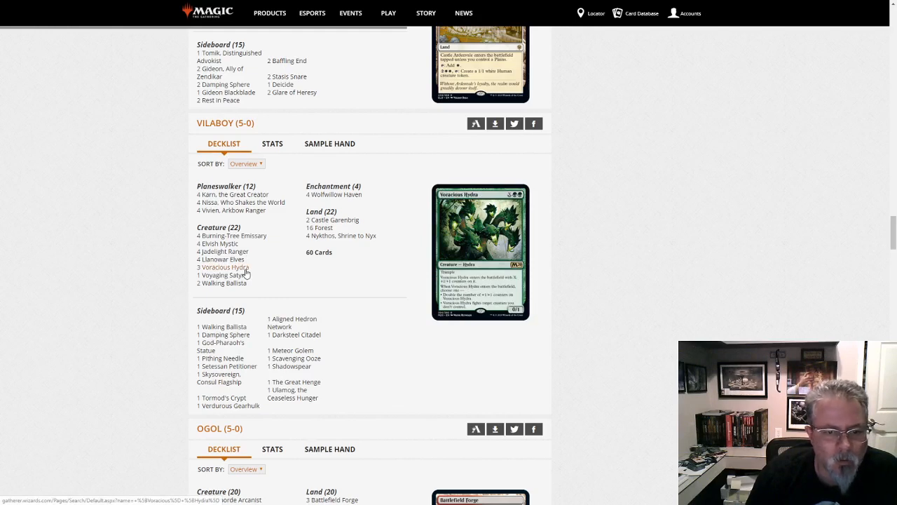
mouse_move(257, 247)
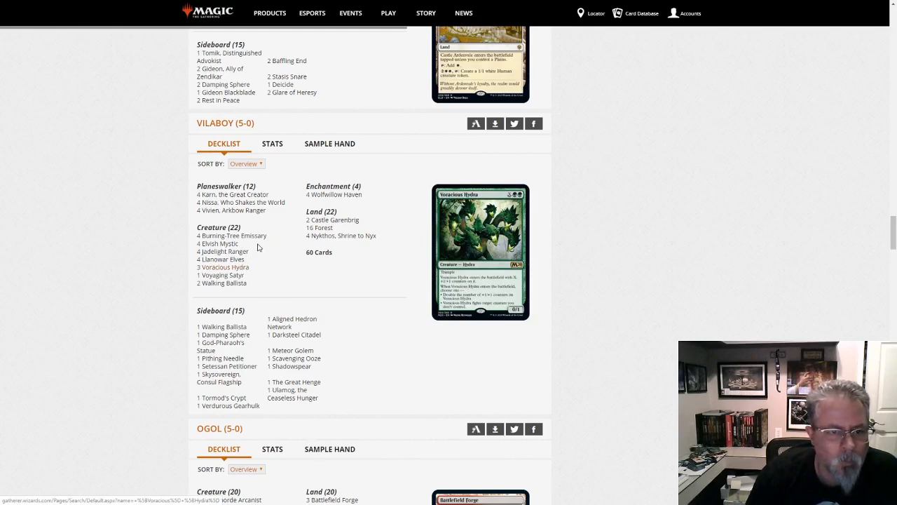
mouse_move(220, 243)
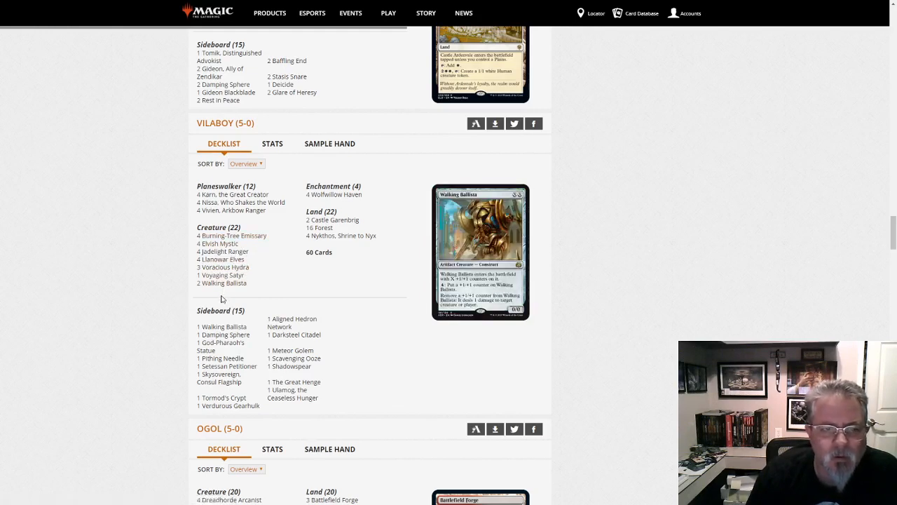
mouse_move(224, 283)
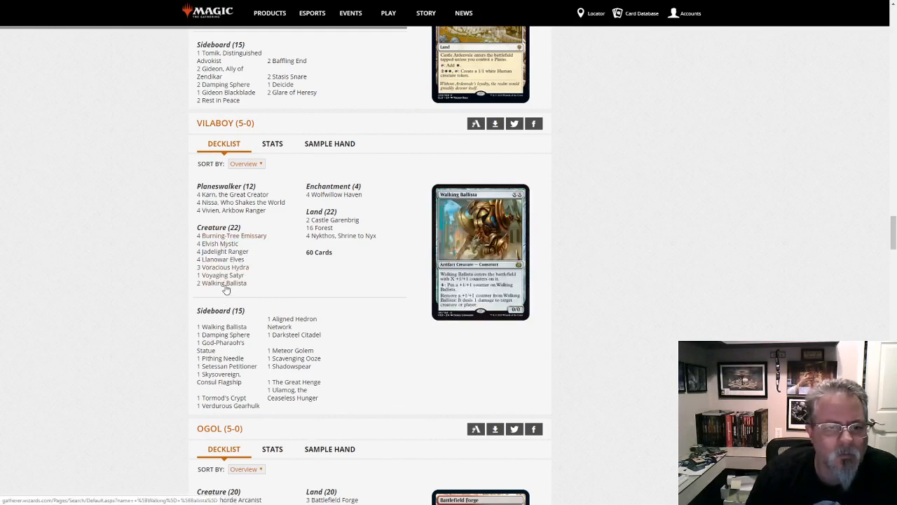
mouse_move(160, 271)
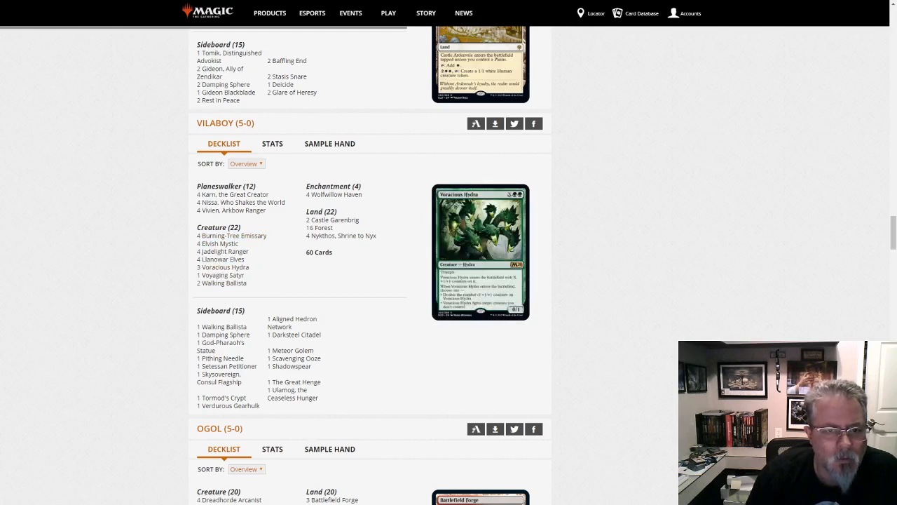
mouse_move(634, 316)
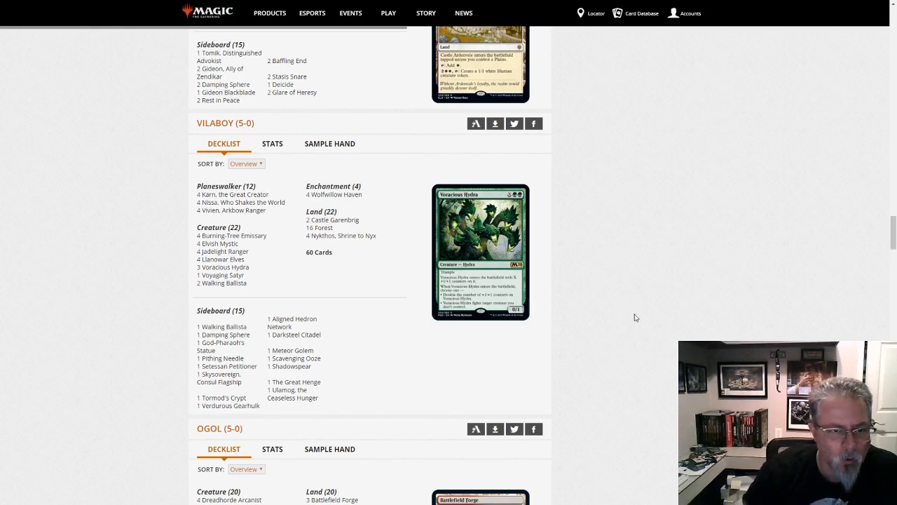
scroll("down", 3)
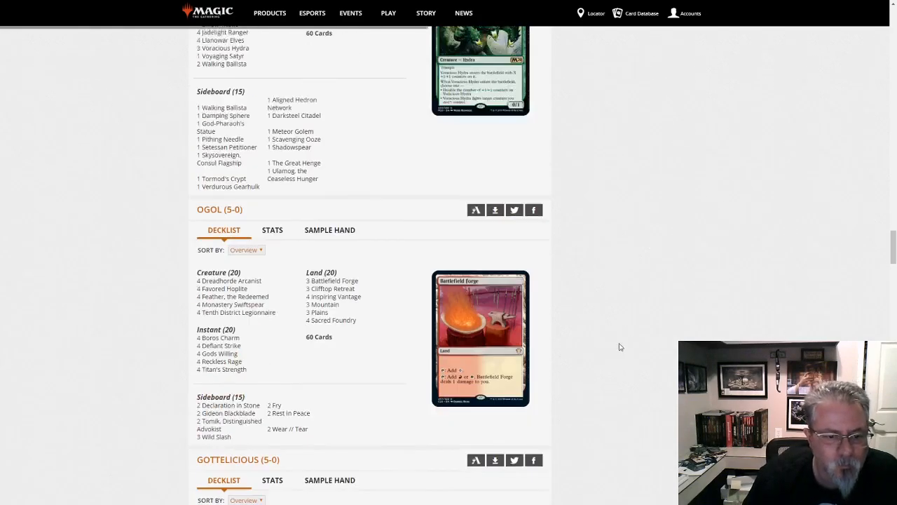
scroll("down", 3)
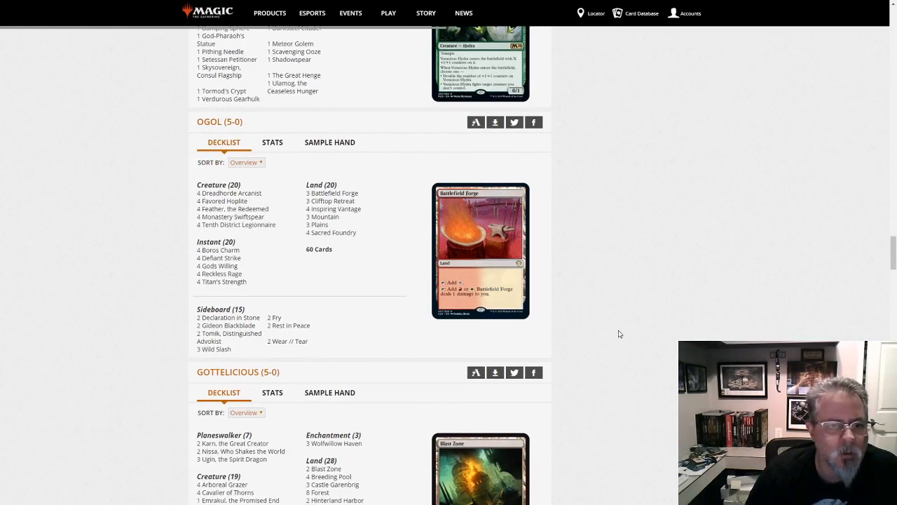
mouse_move(665, 293)
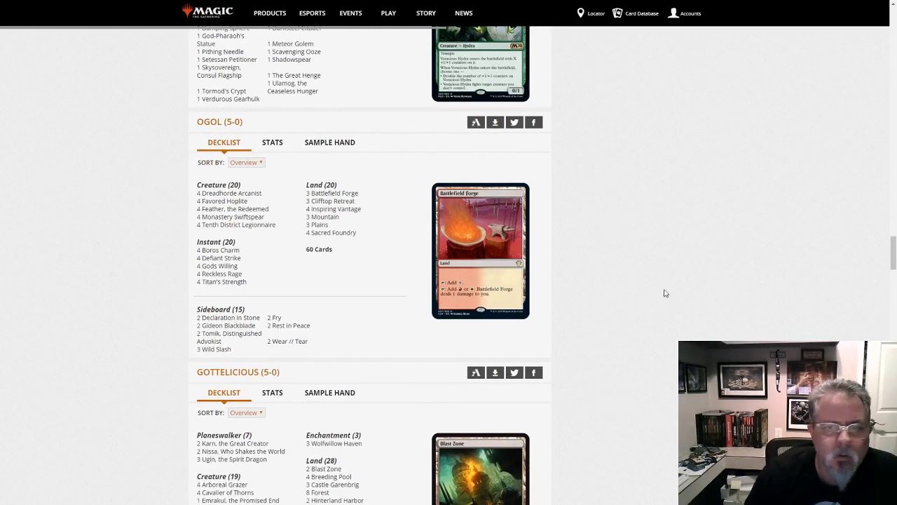
scroll("down", 3)
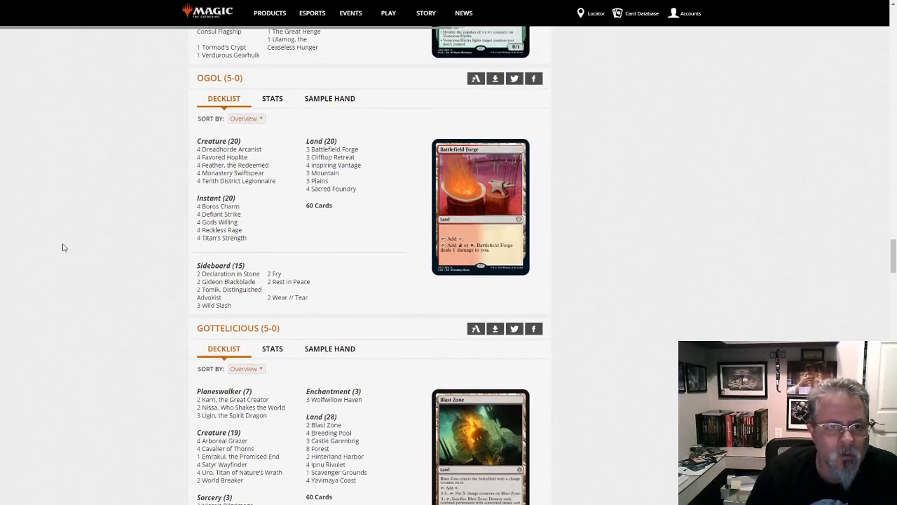
scroll("down", 3)
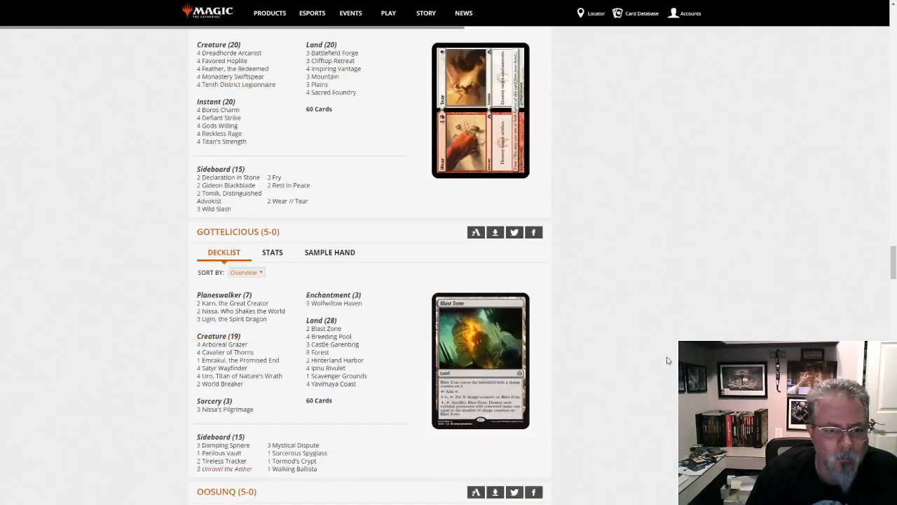
scroll("down", 3)
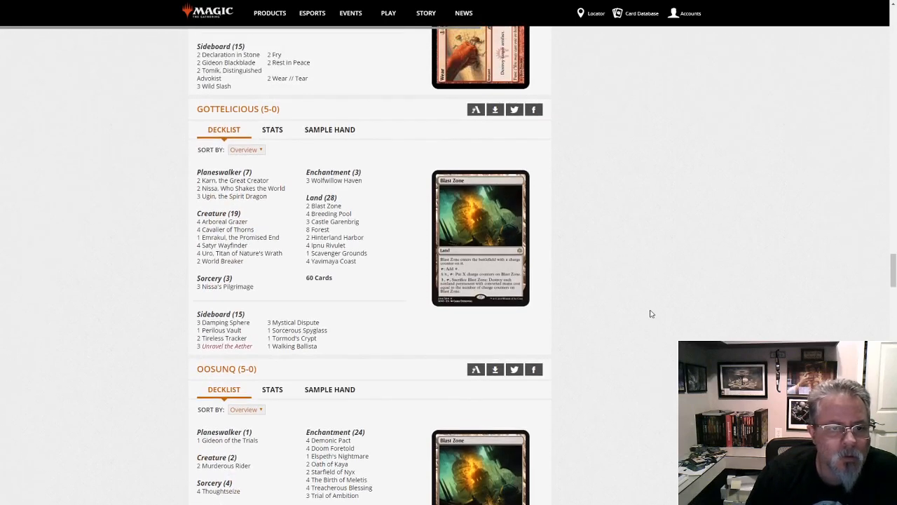
mouse_move(372, 384)
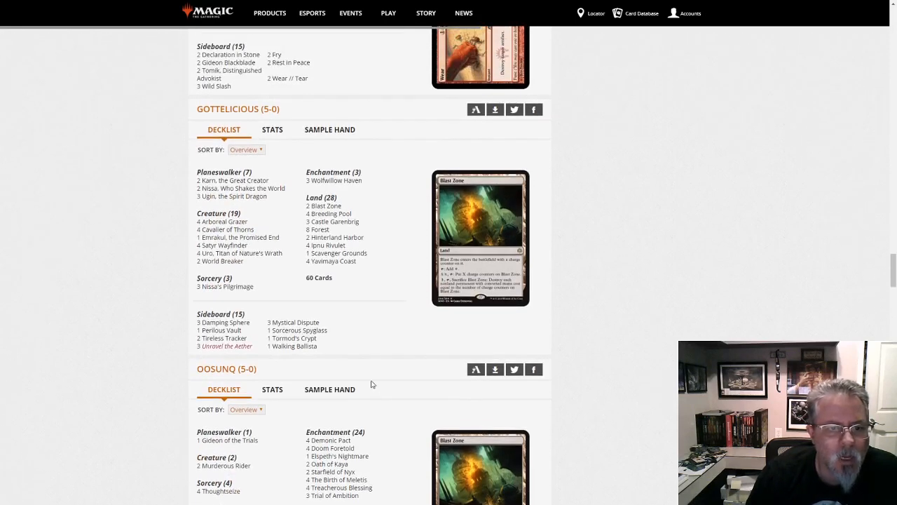
mouse_move(223, 245)
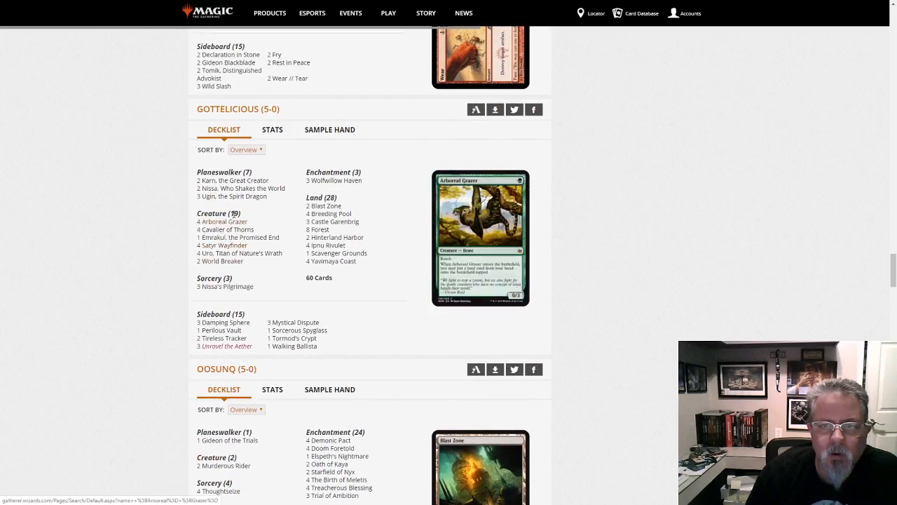
mouse_move(238, 254)
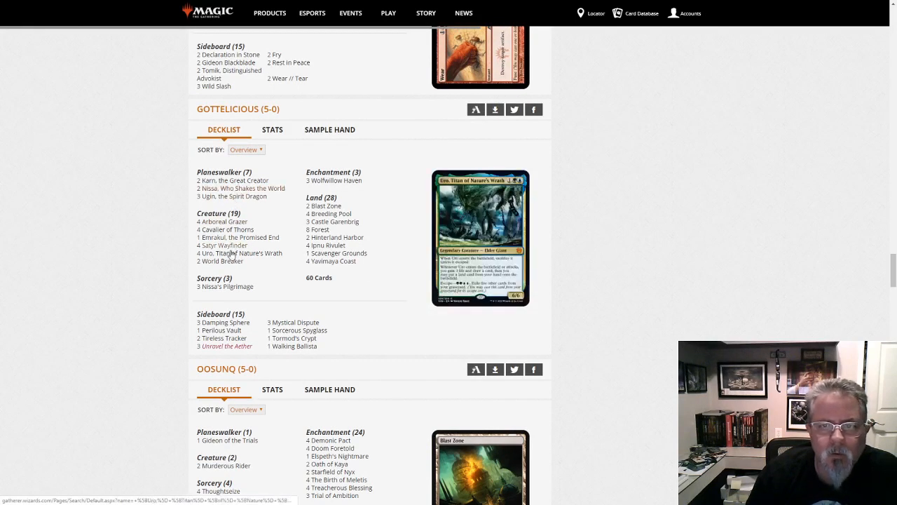
mouse_move(223, 246)
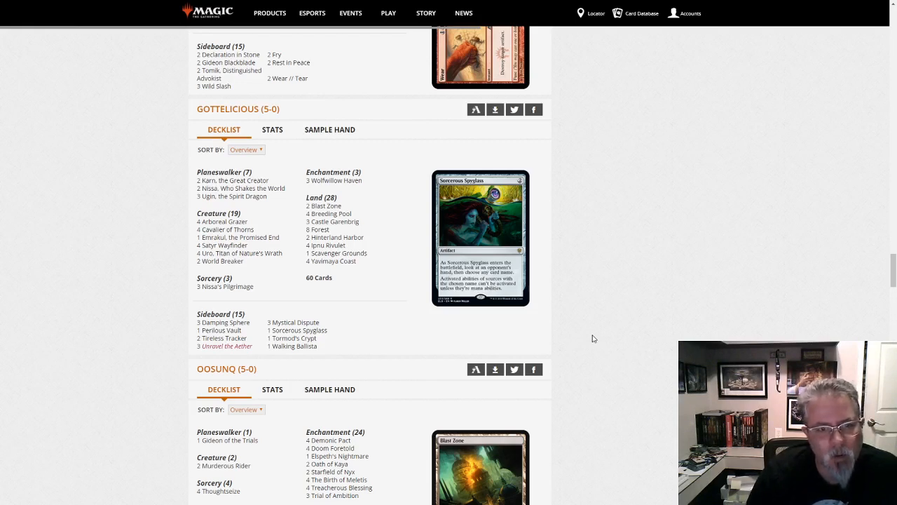
mouse_move(381, 333)
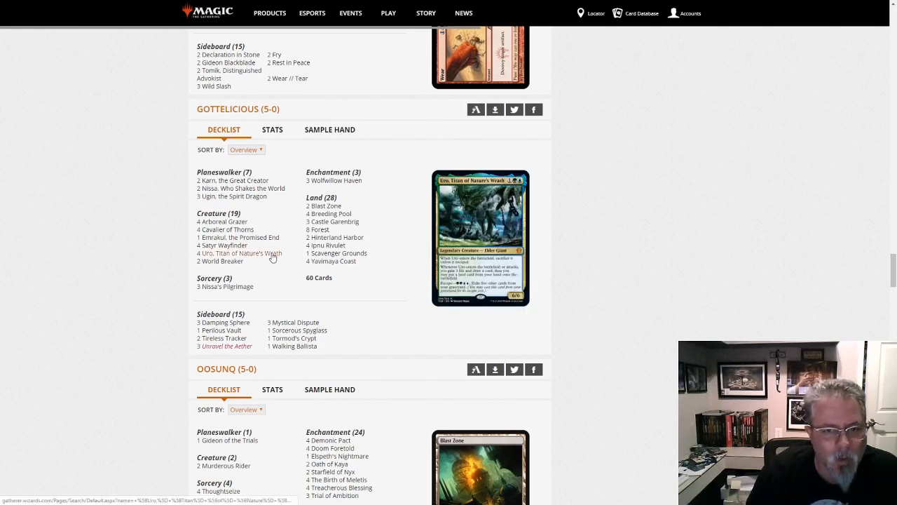
mouse_move(329, 323)
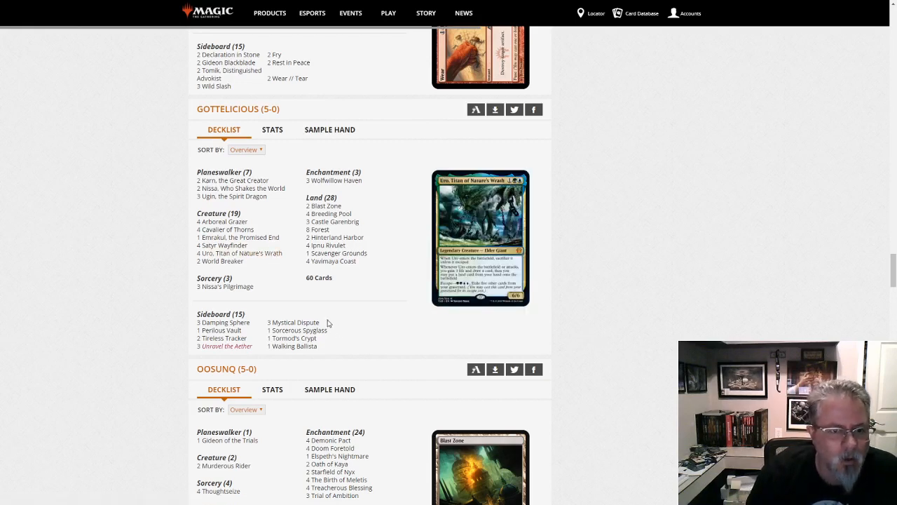
mouse_move(215, 322)
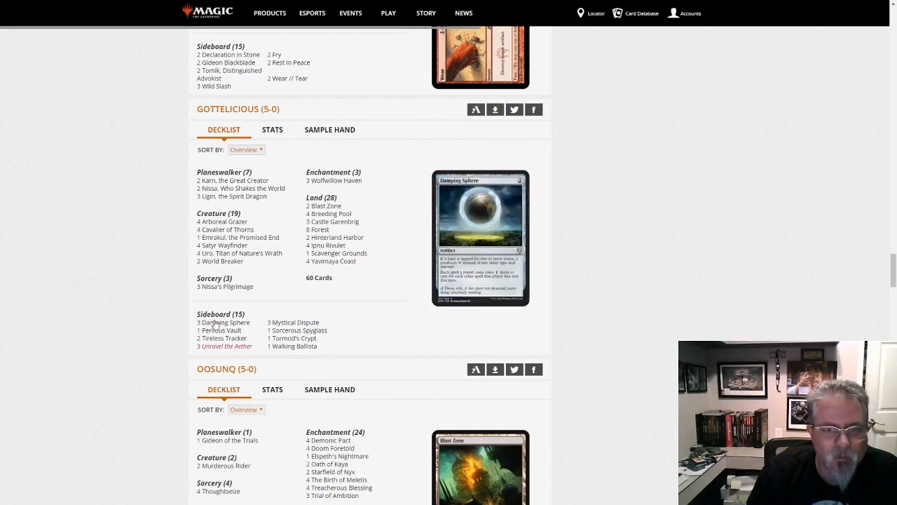
mouse_move(224, 338)
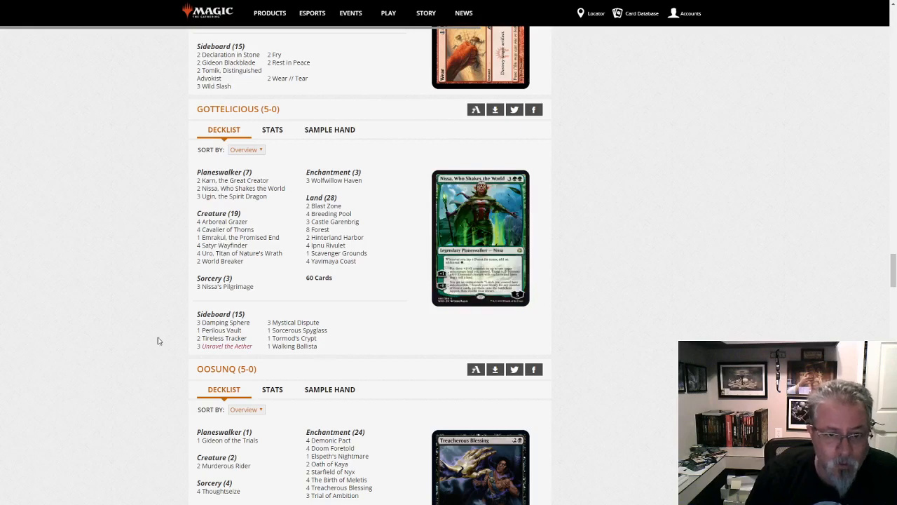
mouse_move(600, 318)
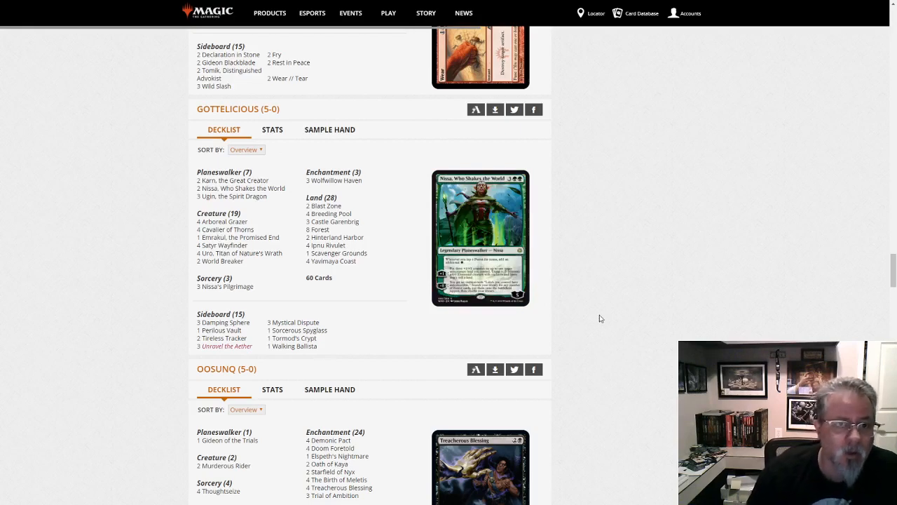
scroll("down", 3)
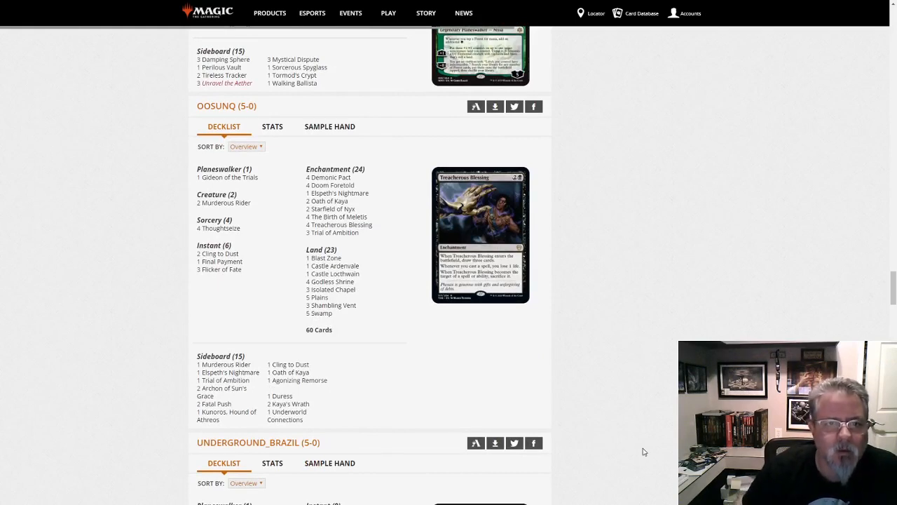
mouse_move(328, 177)
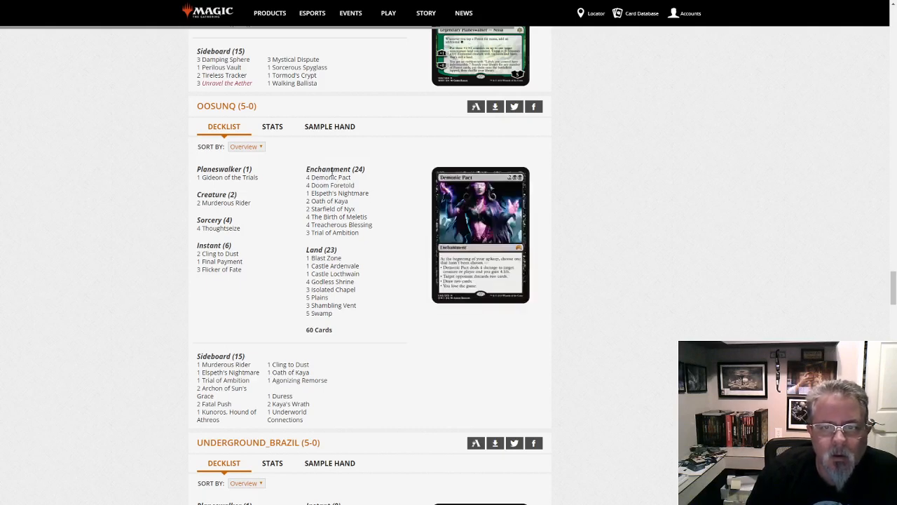
mouse_move(328, 177)
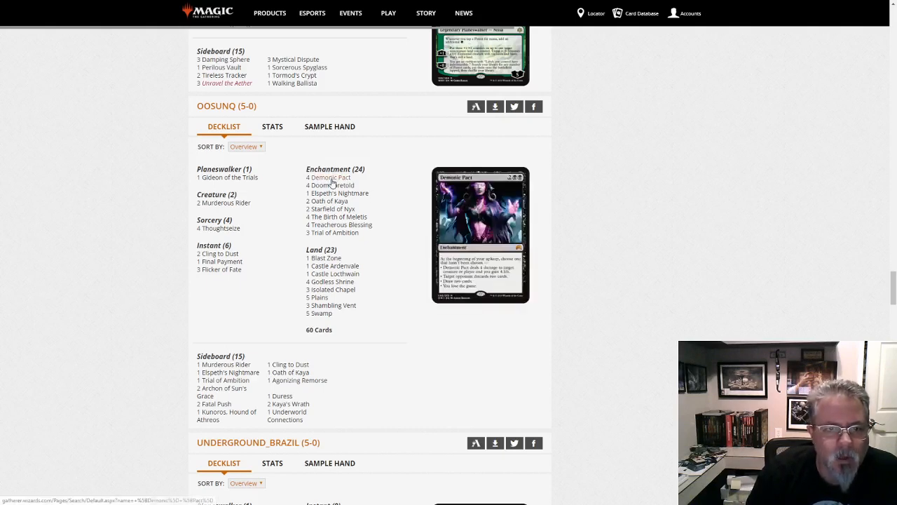
mouse_move(339, 225)
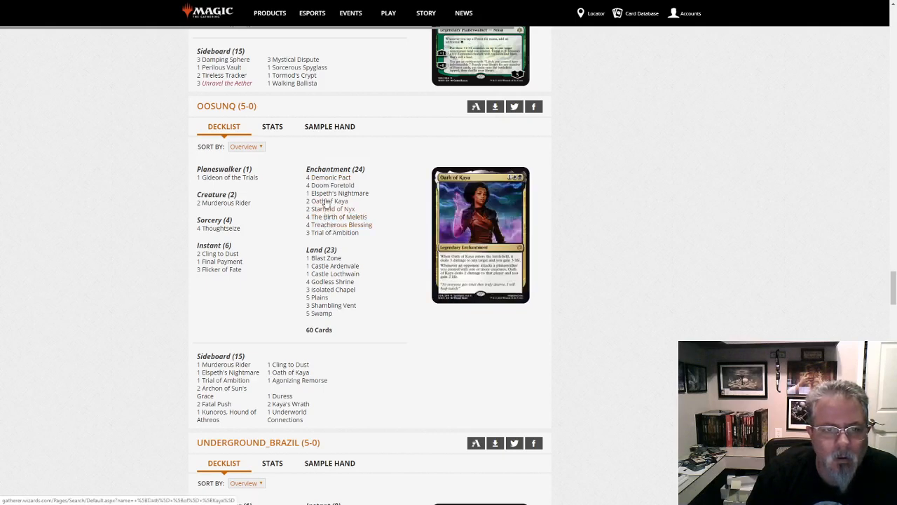
mouse_move(224, 203)
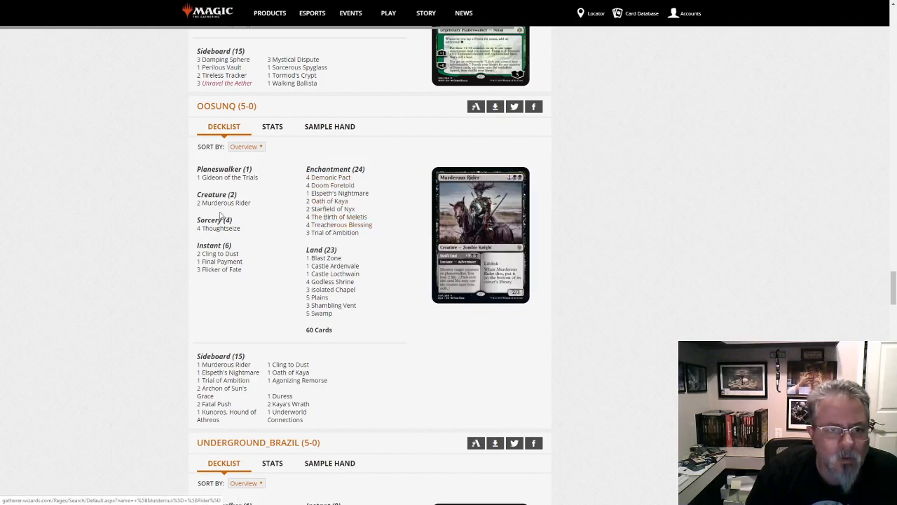
mouse_move(327, 201)
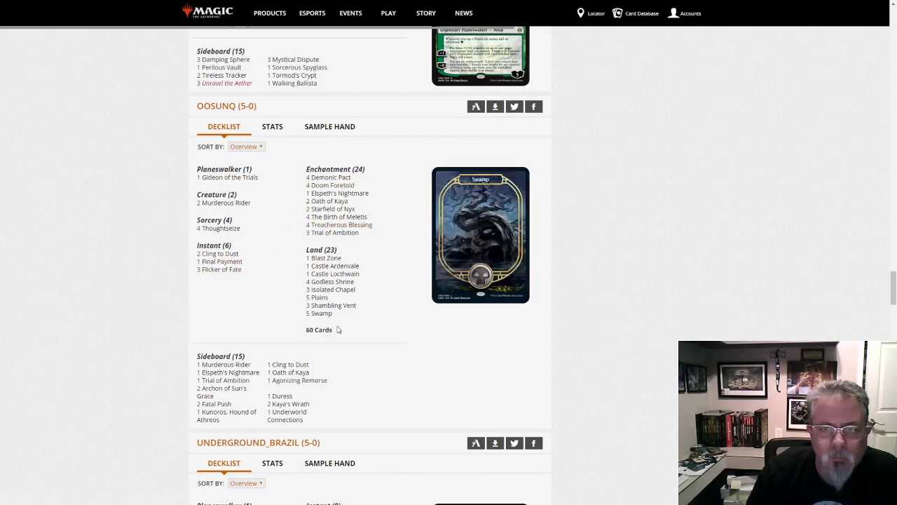
mouse_move(337, 217)
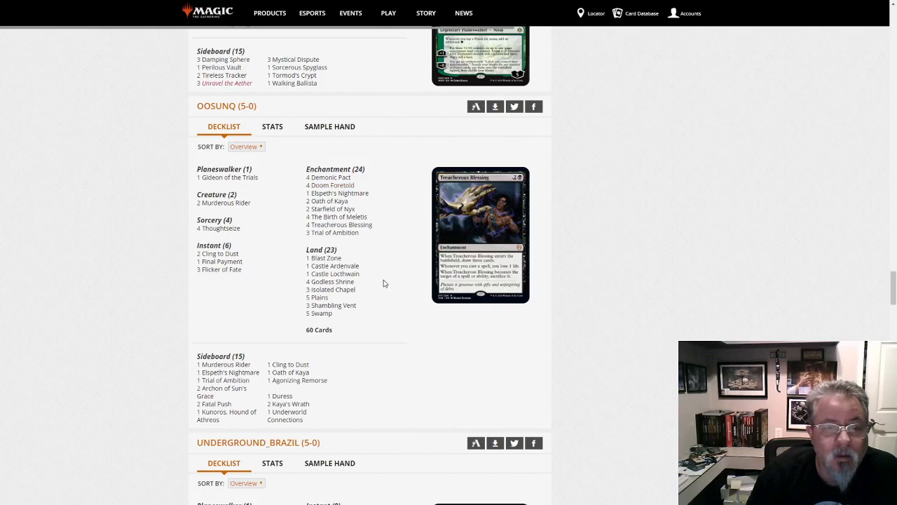
mouse_move(375, 316)
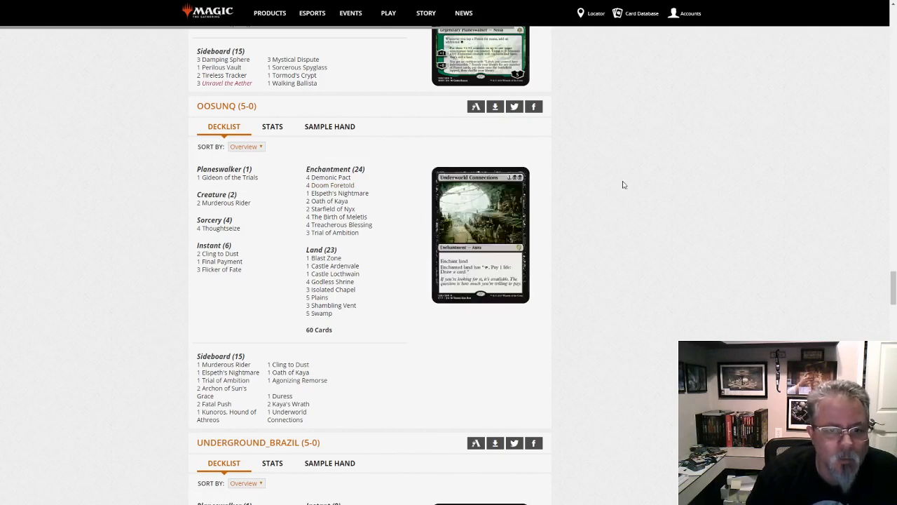
mouse_move(684, 173)
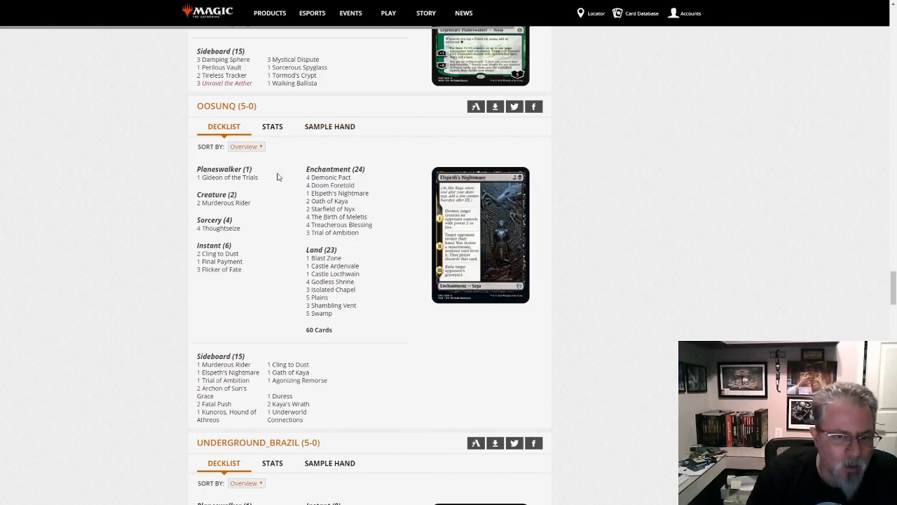
mouse_move(339, 224)
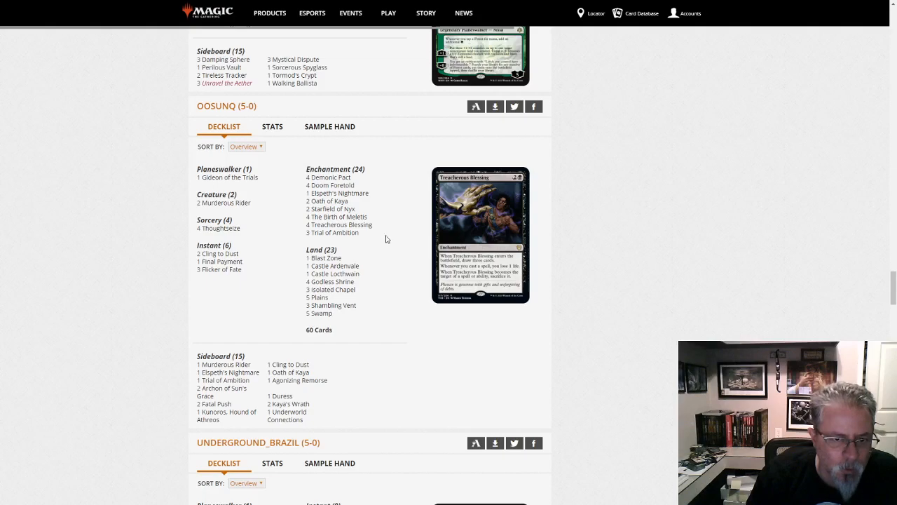
mouse_move(755, 187)
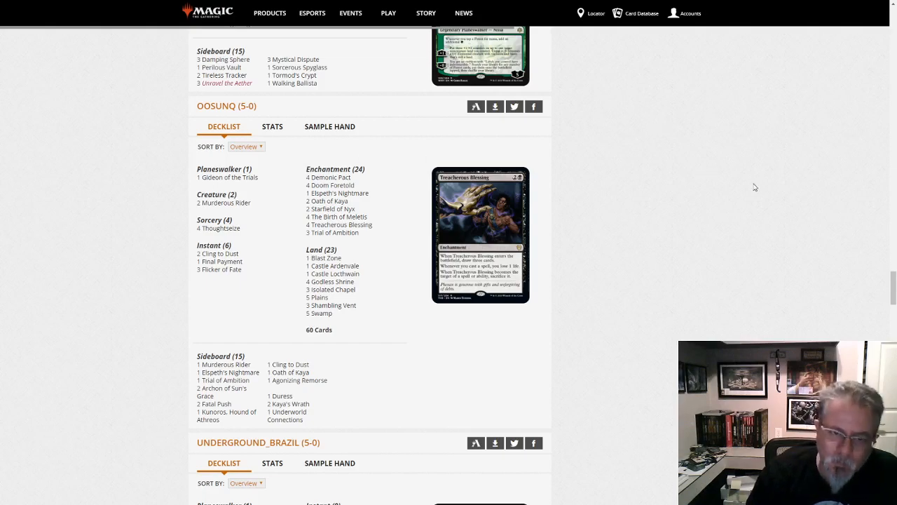
scroll("down", 3)
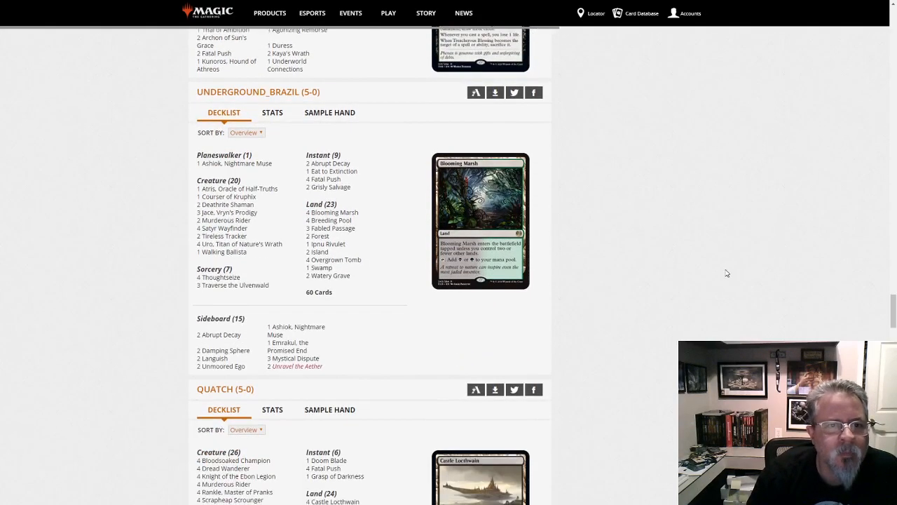
mouse_move(693, 264)
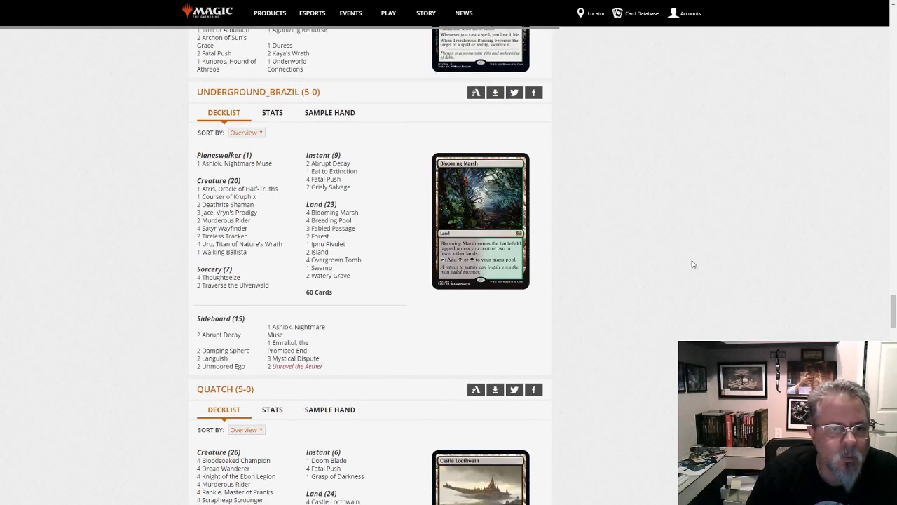
mouse_move(403, 351)
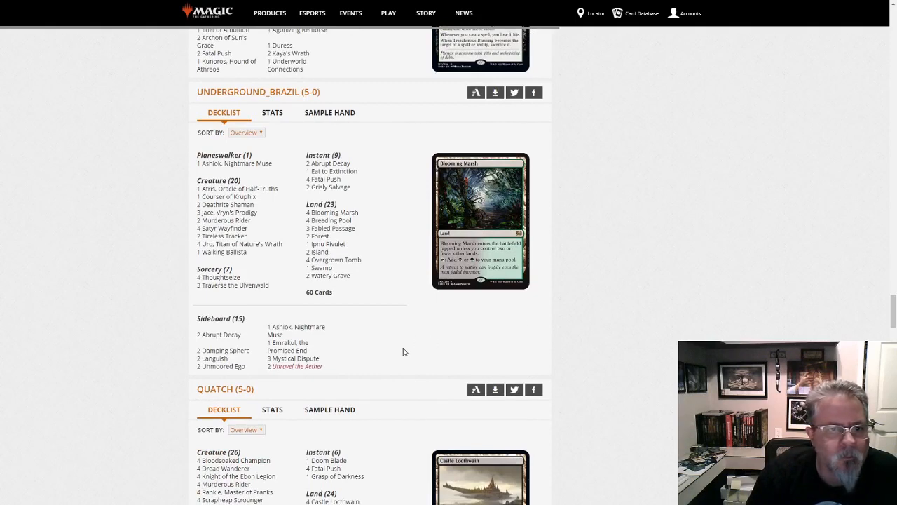
mouse_move(280, 300)
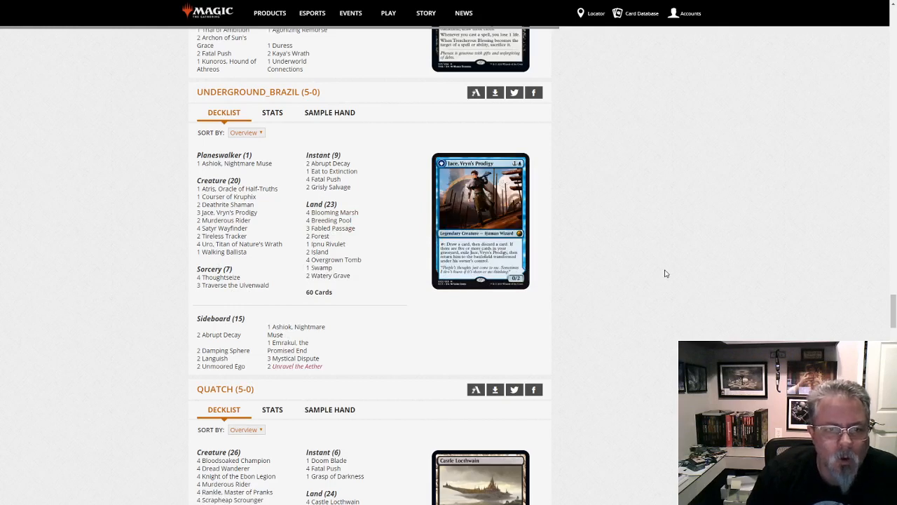
mouse_move(649, 282)
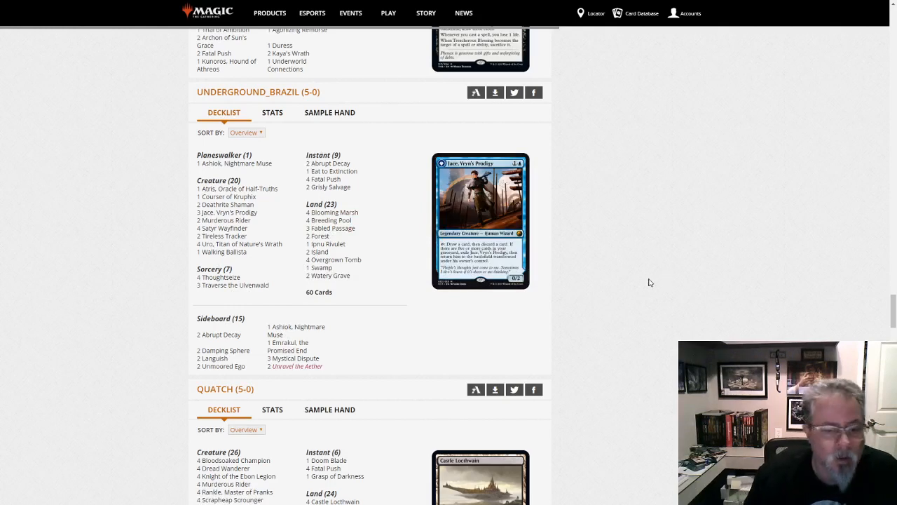
mouse_move(634, 207)
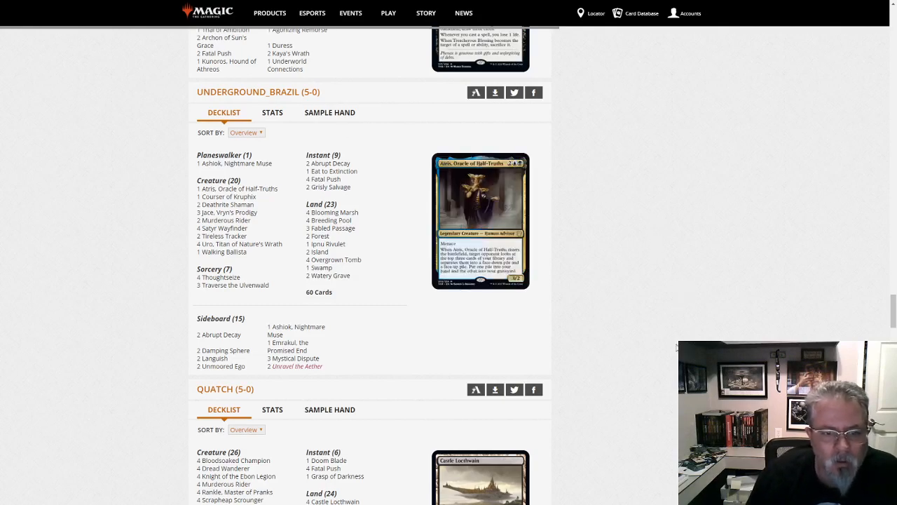
scroll("down", 3)
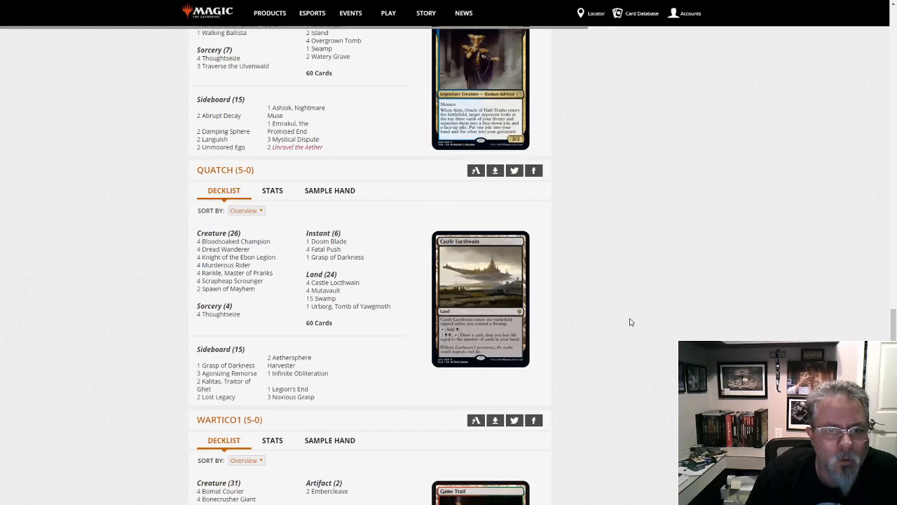
mouse_move(640, 304)
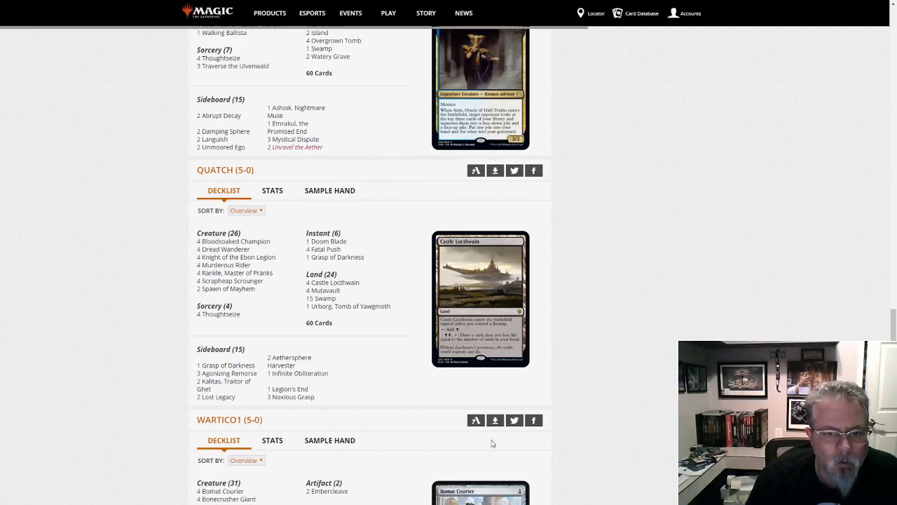
scroll("down", 3)
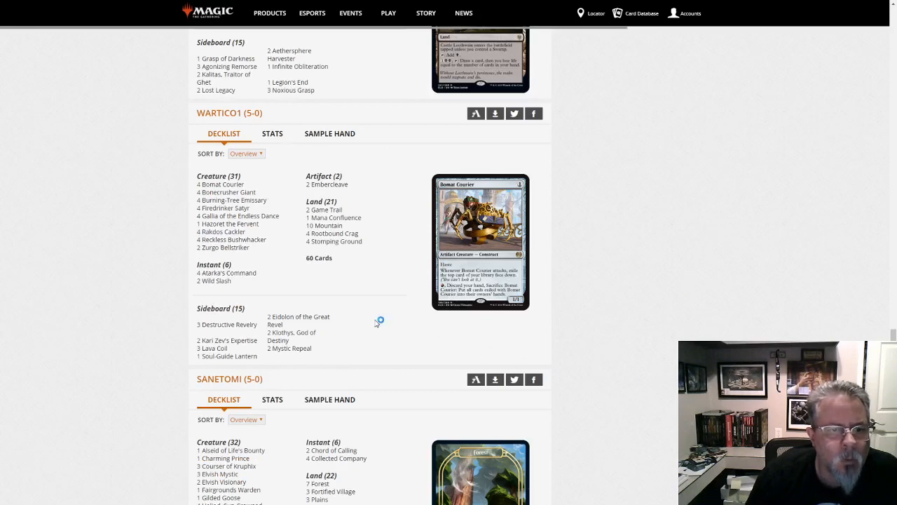
mouse_move(237, 216)
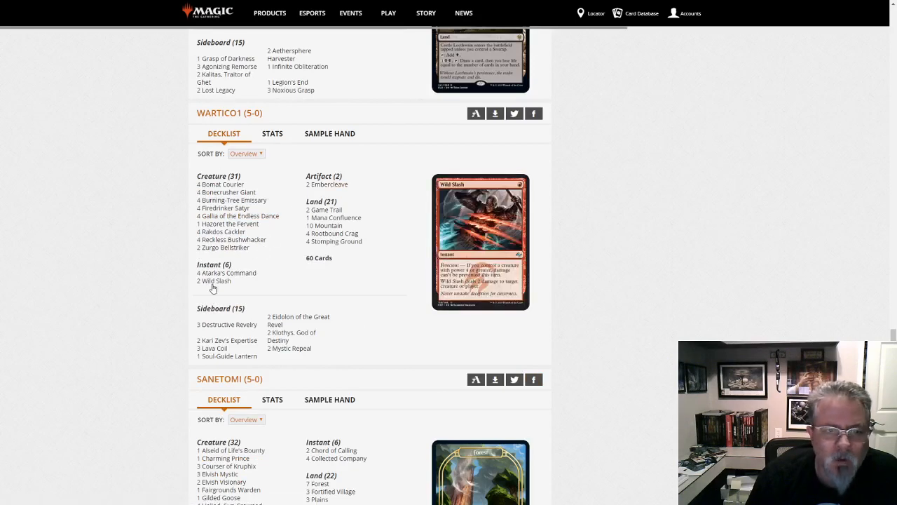
mouse_move(223, 232)
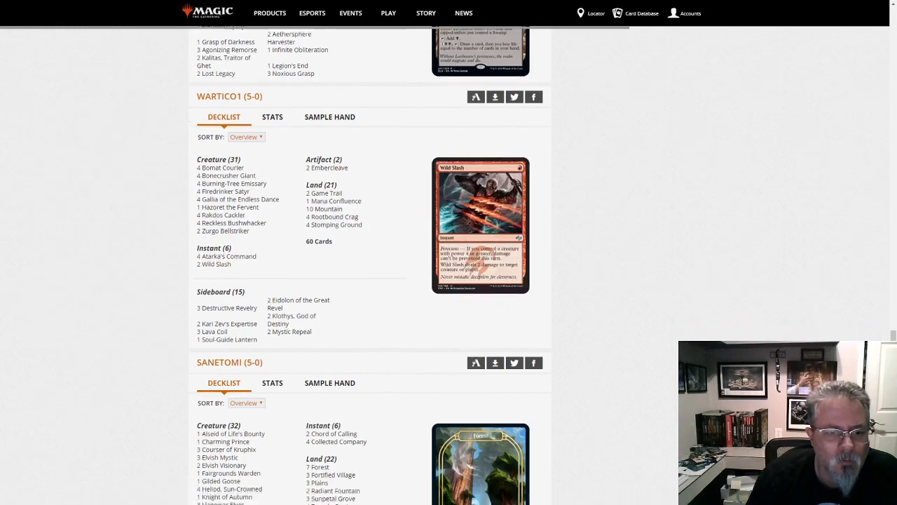
scroll("down", 3)
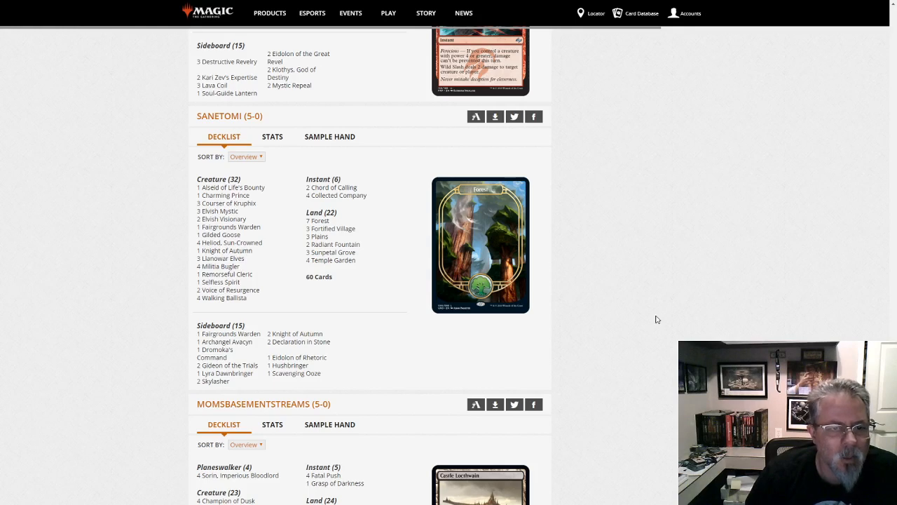
mouse_move(333, 244)
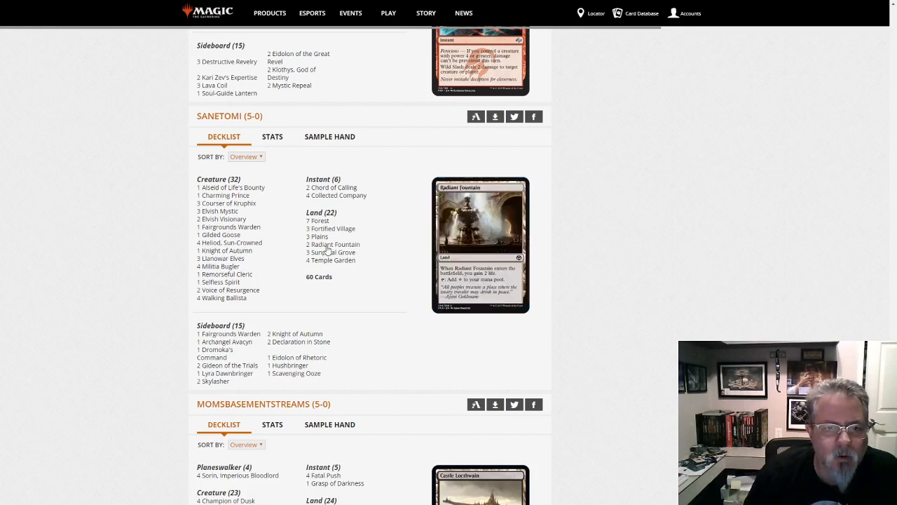
mouse_move(227, 274)
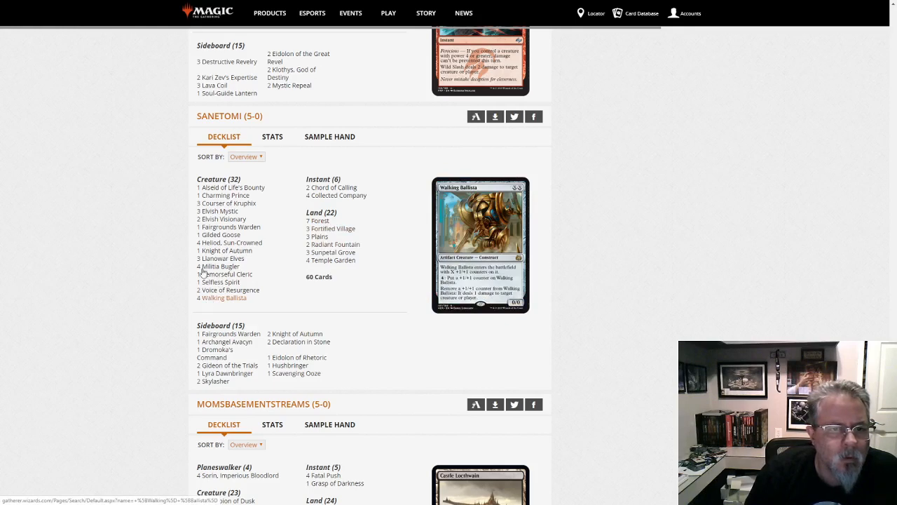
mouse_move(228, 289)
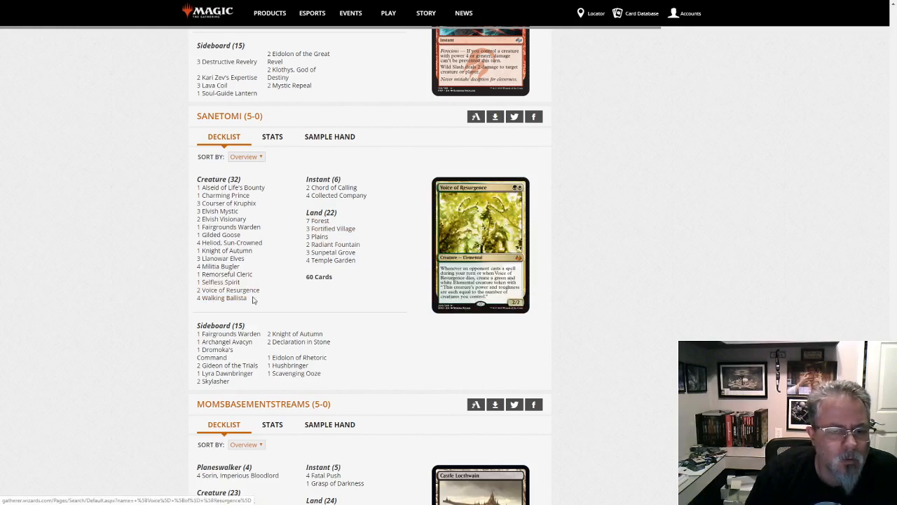
mouse_move(276, 295)
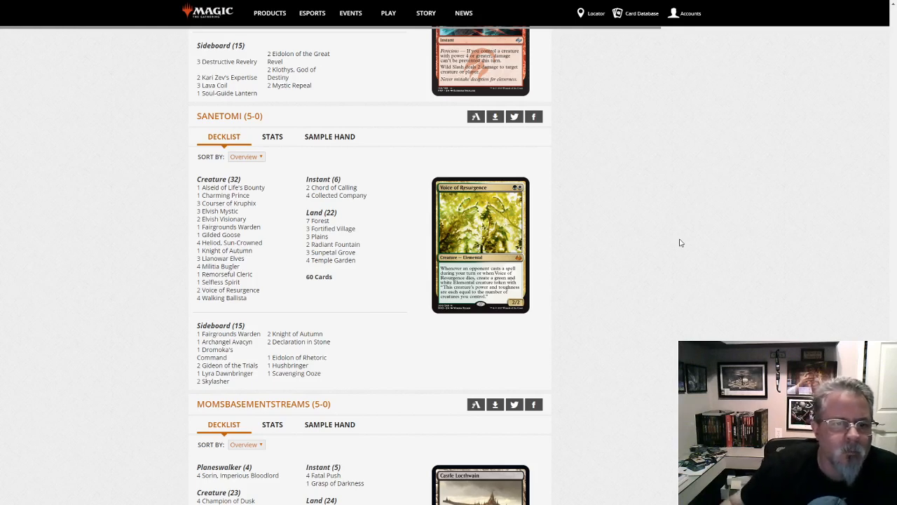
mouse_move(633, 281)
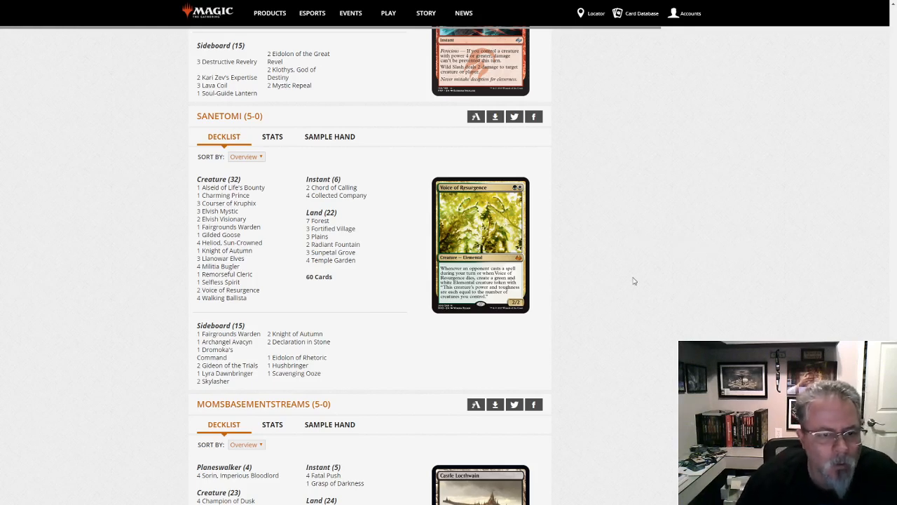
mouse_move(633, 306)
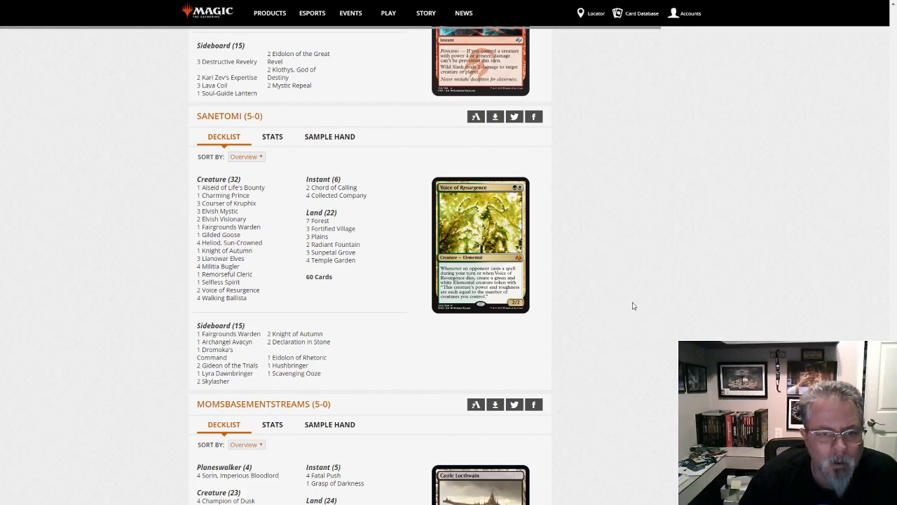
mouse_move(645, 291)
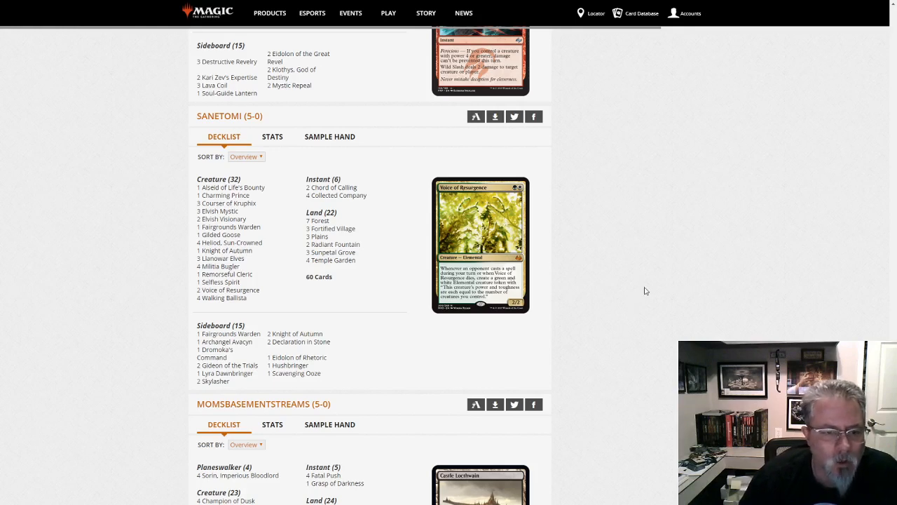
mouse_move(694, 307)
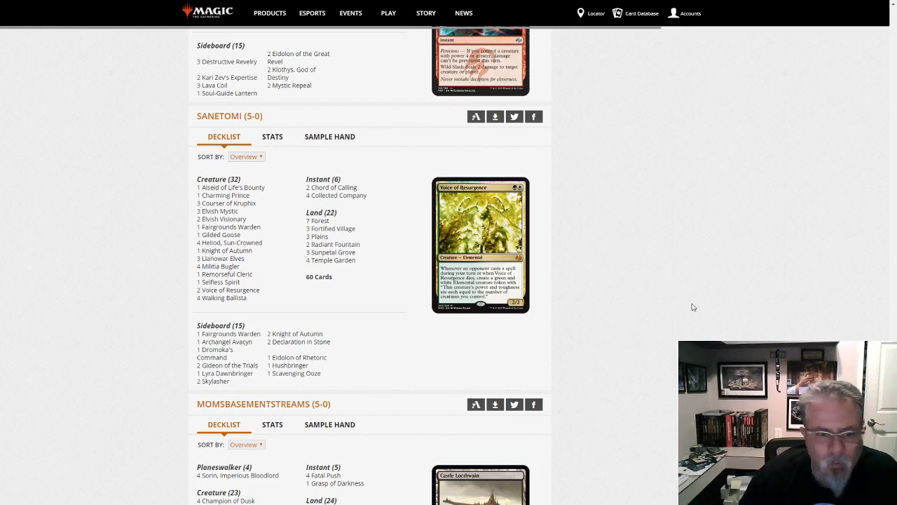
scroll("down", 3)
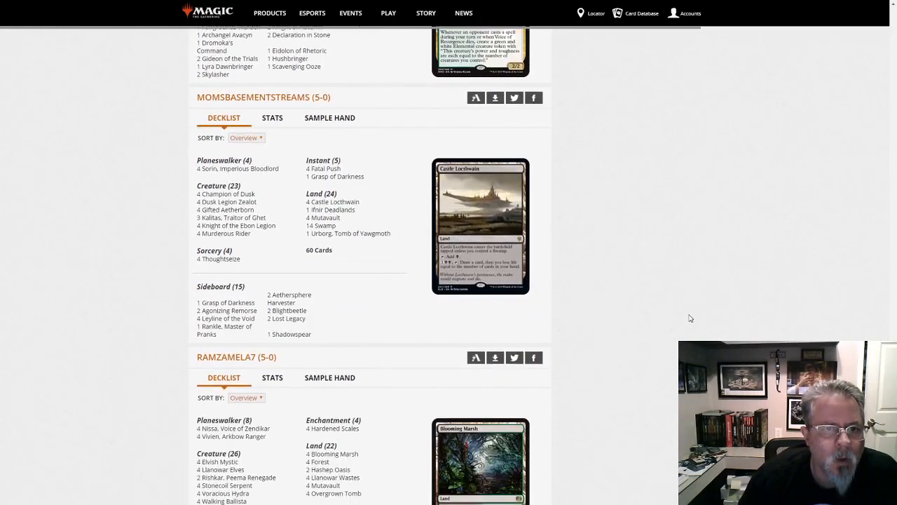
mouse_move(335, 295)
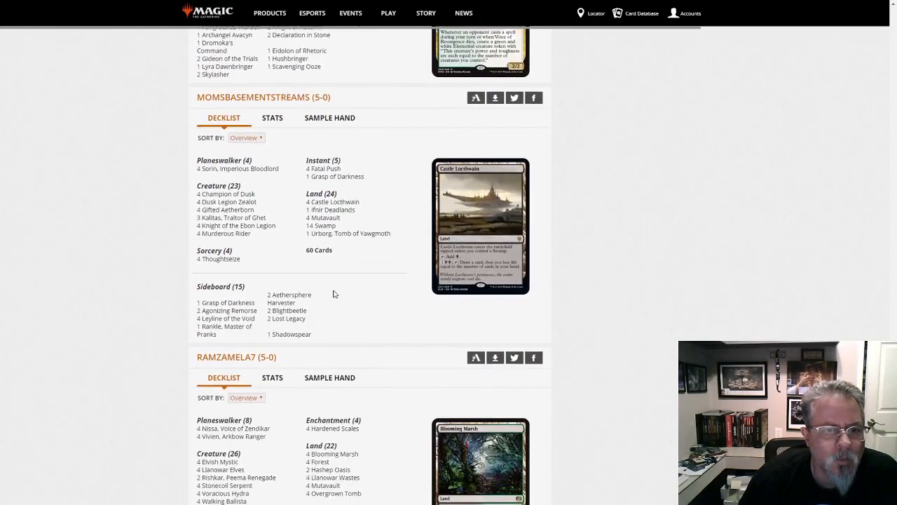
mouse_move(323, 217)
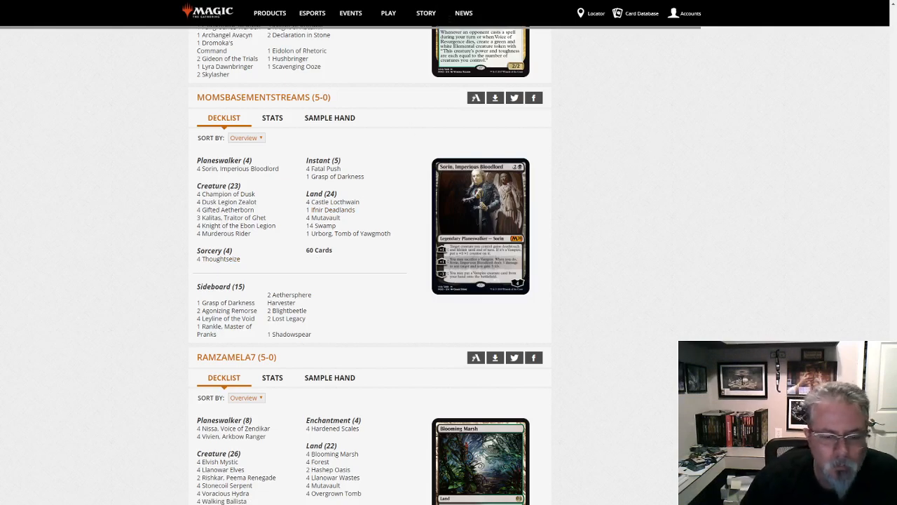
scroll("down", 3)
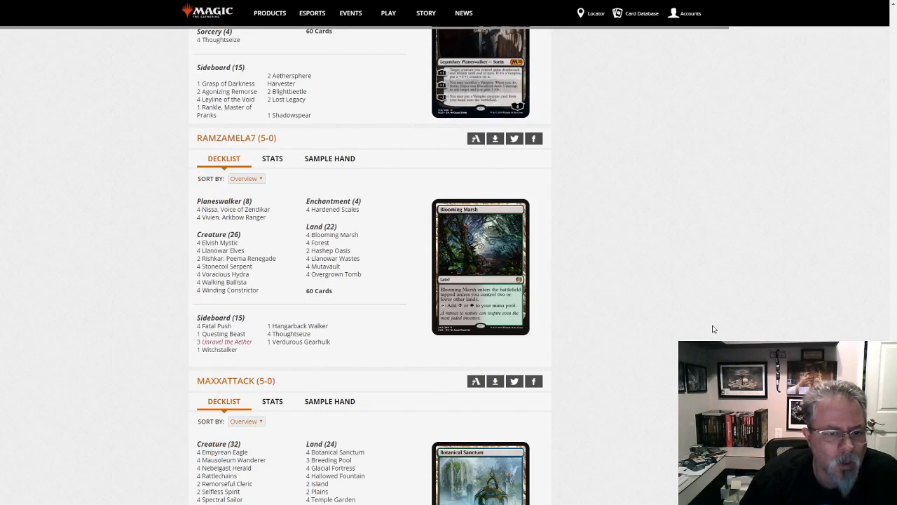
mouse_move(494, 398)
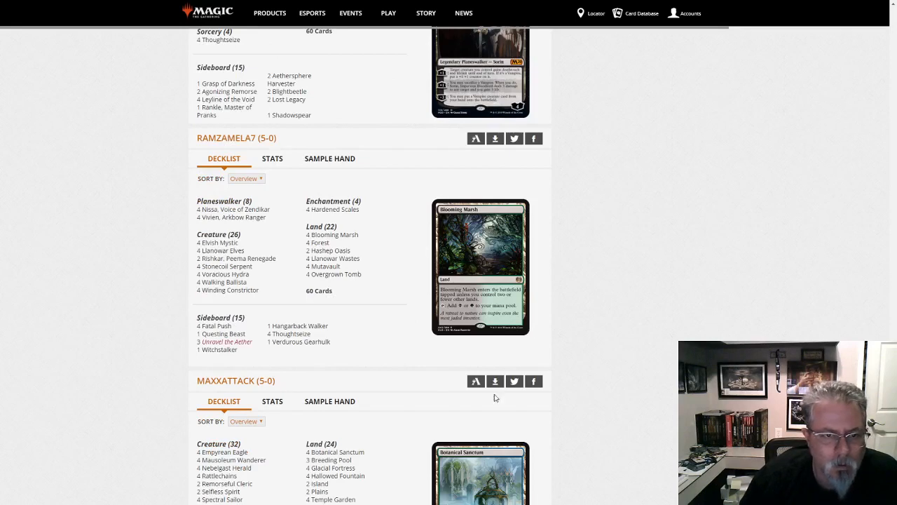
scroll("down", 3)
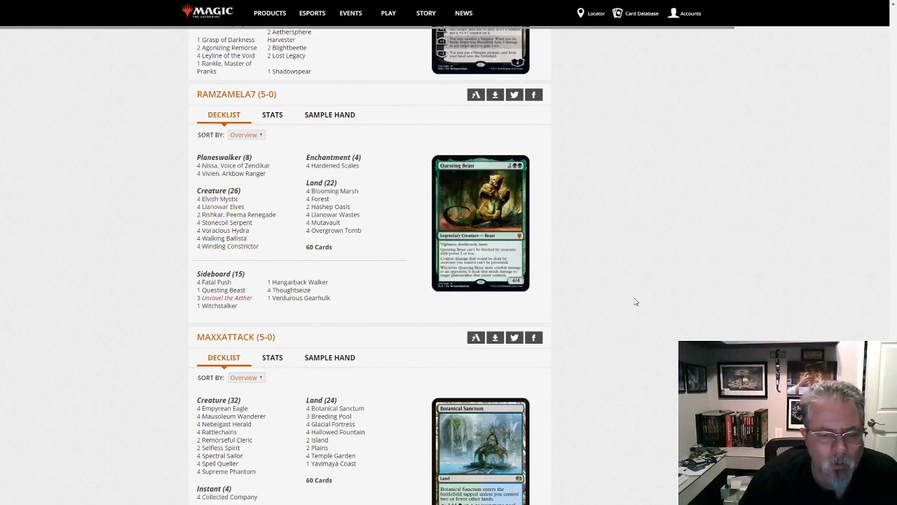
scroll("down", 3)
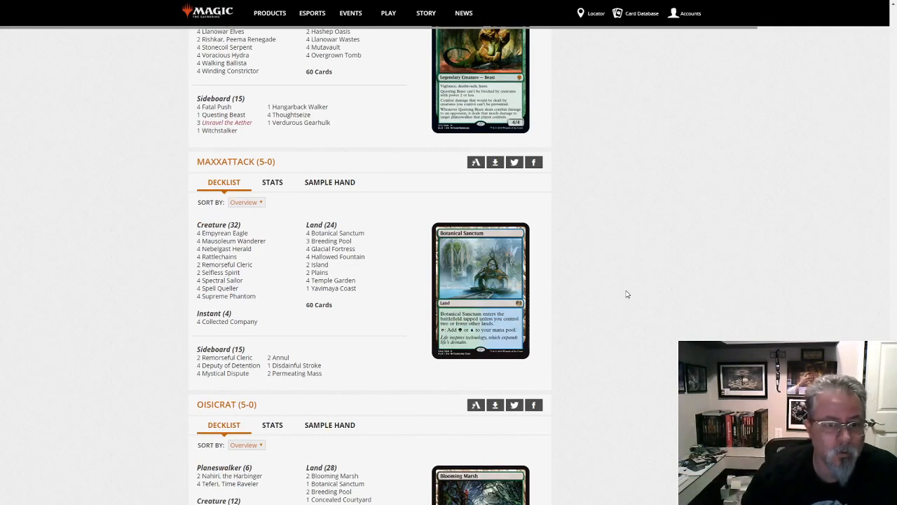
mouse_move(699, 290)
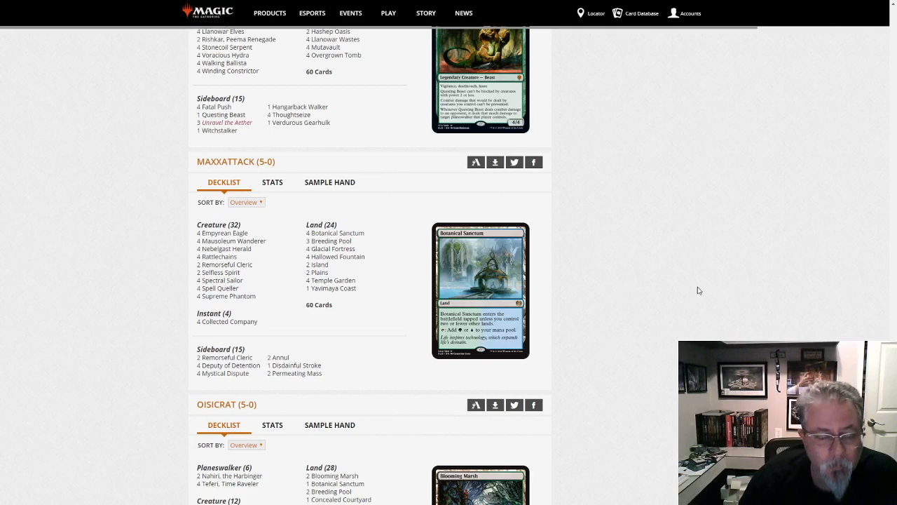
mouse_move(687, 302)
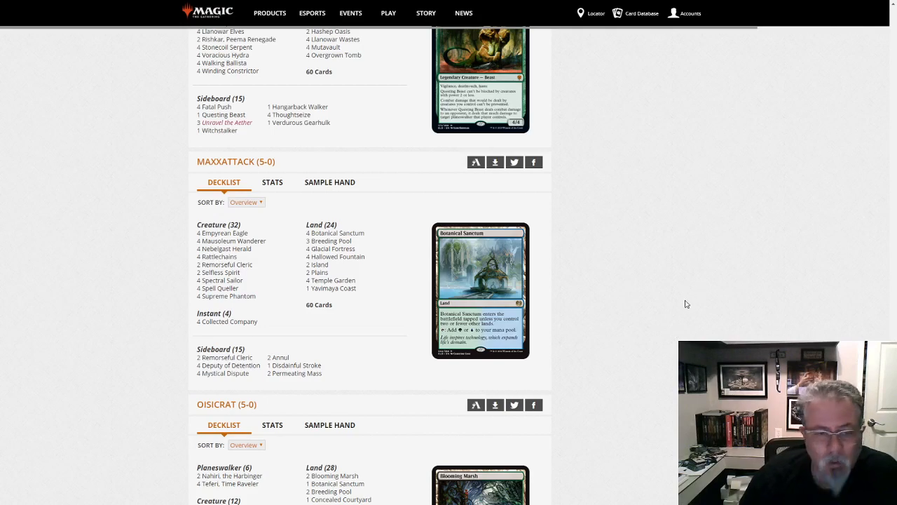
scroll("down", 3)
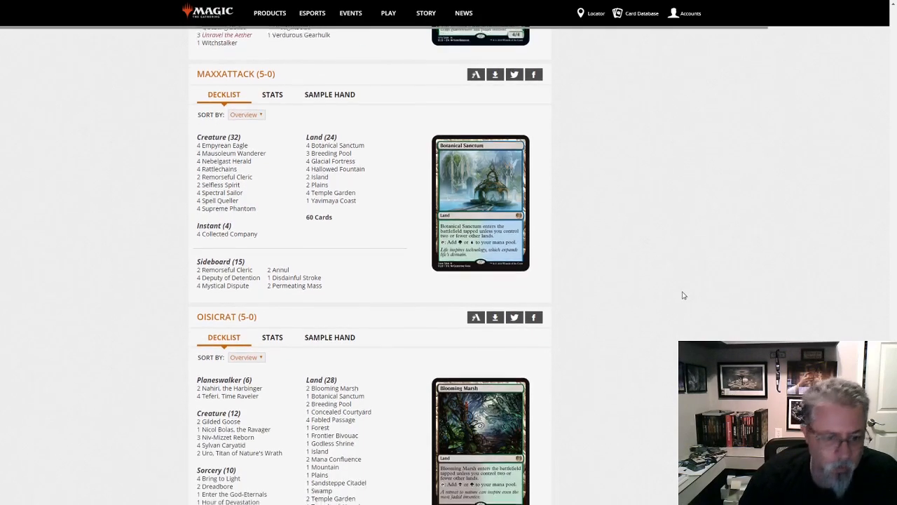
scroll("down", 3)
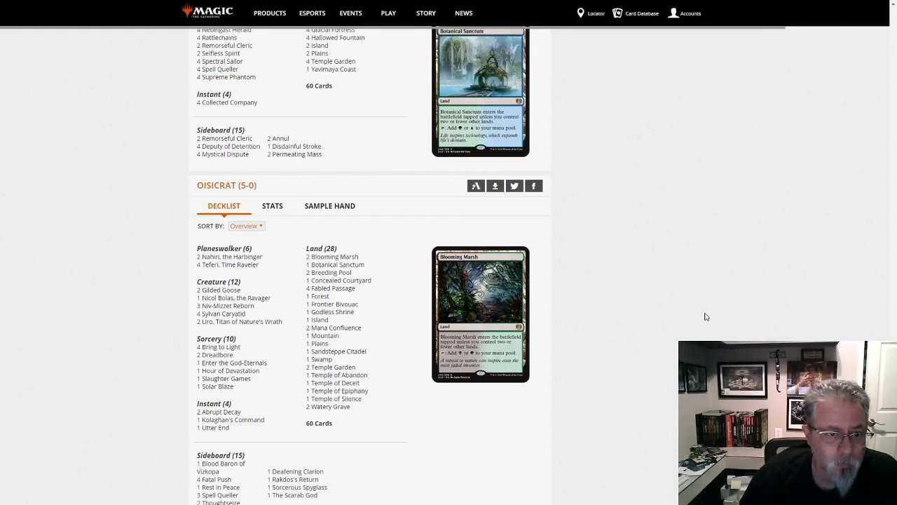
scroll("down", 3)
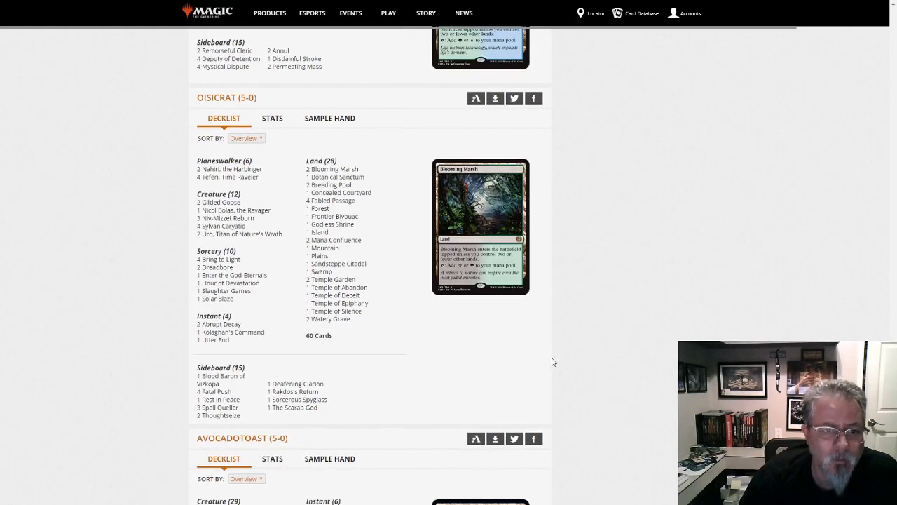
mouse_move(442, 363)
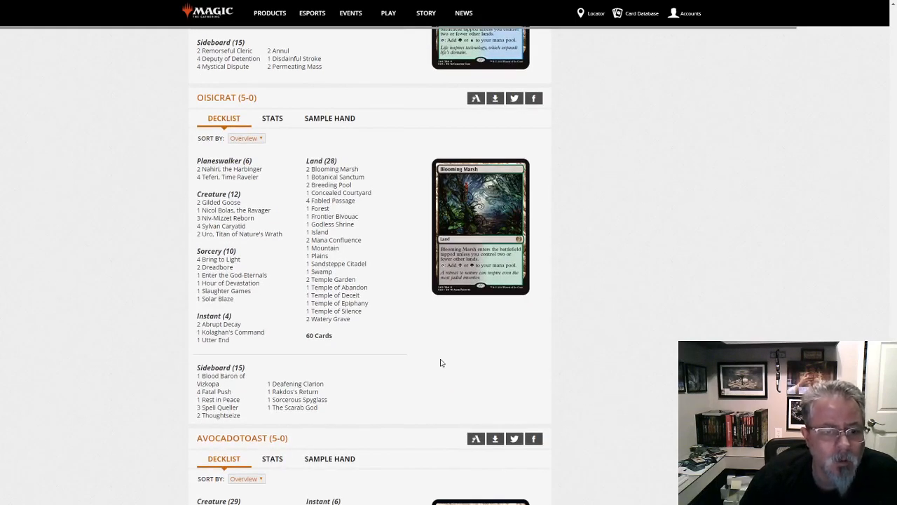
mouse_move(224, 226)
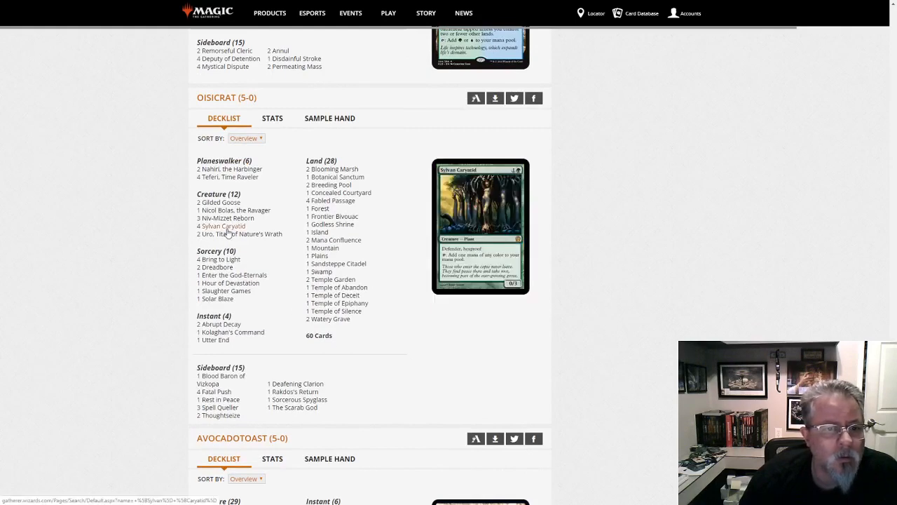
mouse_move(234, 209)
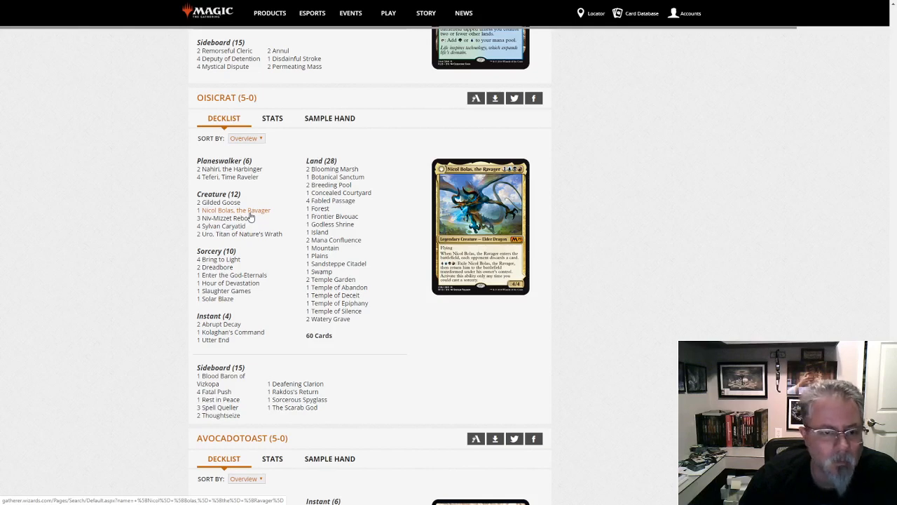
mouse_move(226, 218)
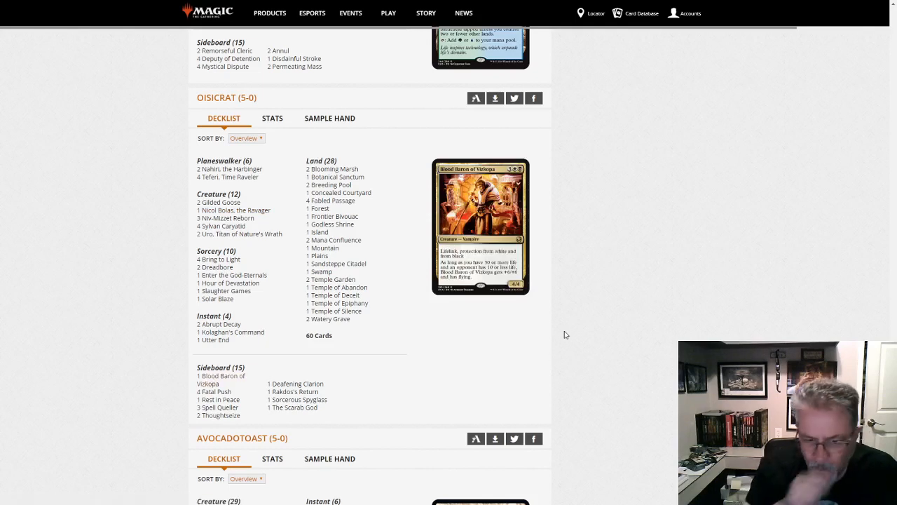
mouse_move(292, 408)
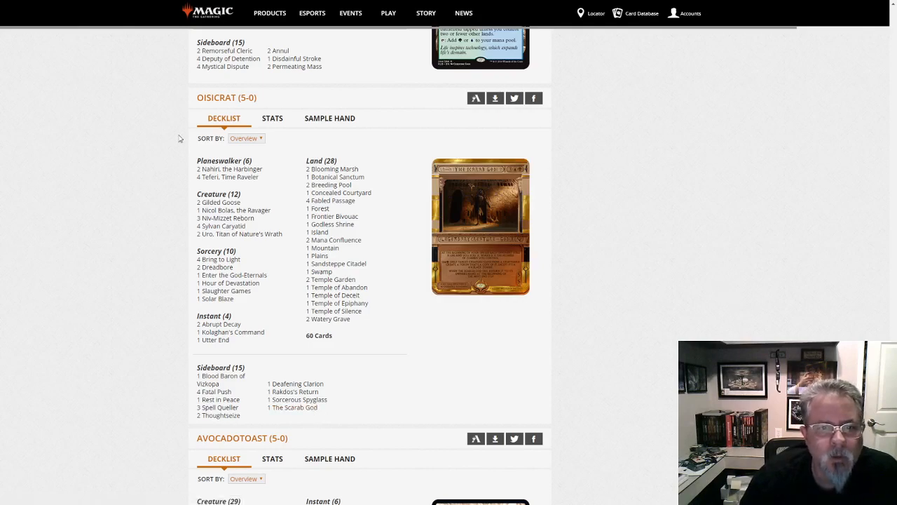
scroll("down", 3)
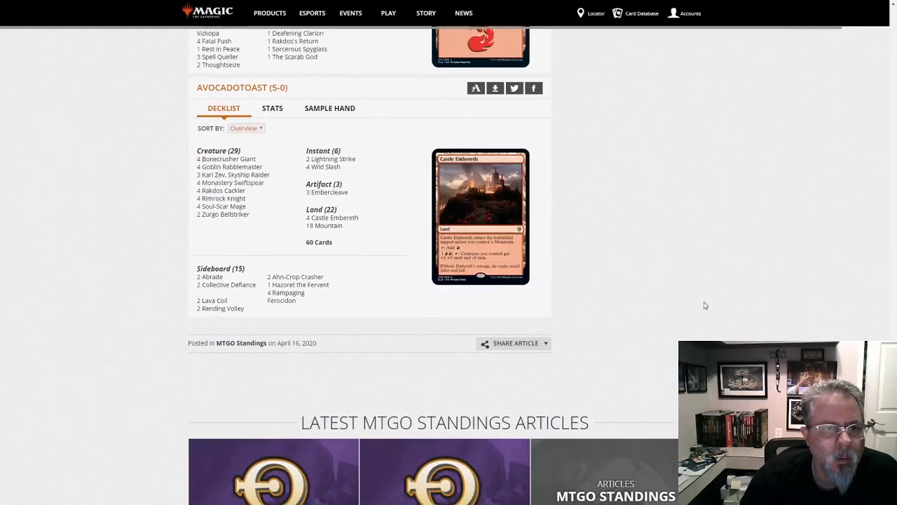
scroll("up", 3)
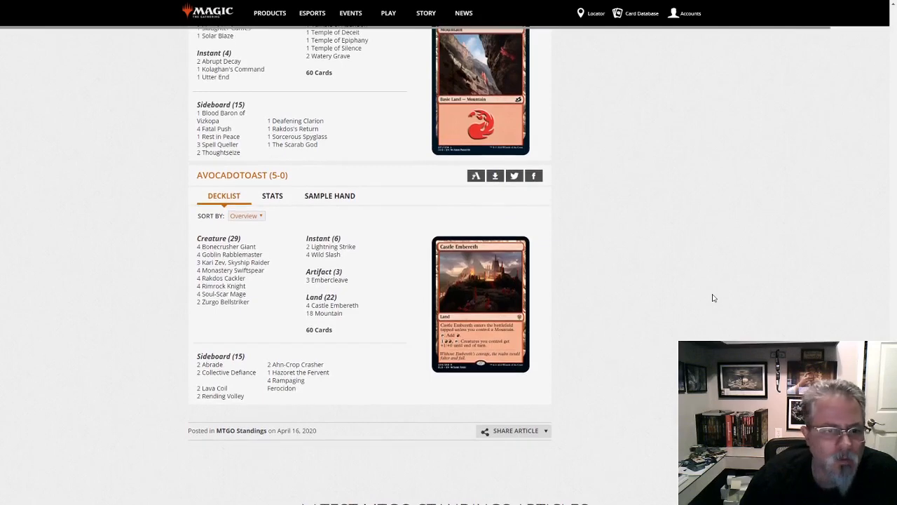
mouse_move(278, 249)
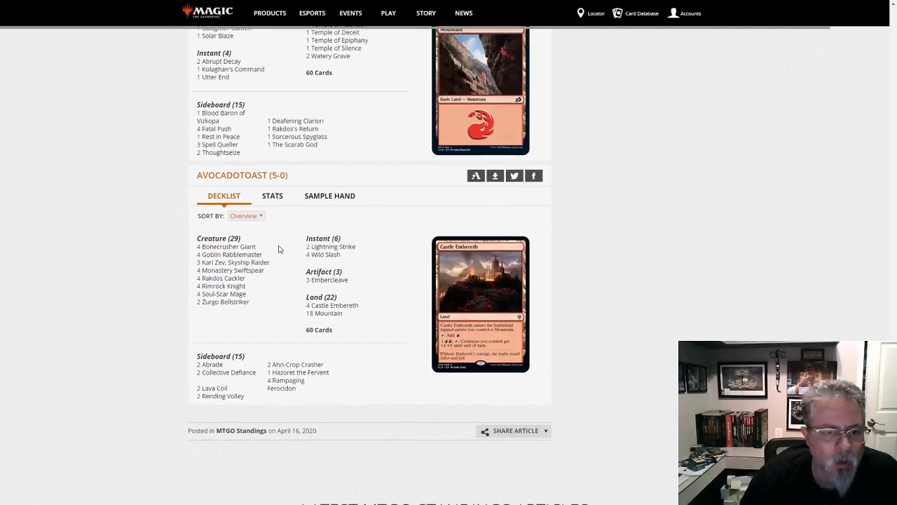
mouse_move(233, 261)
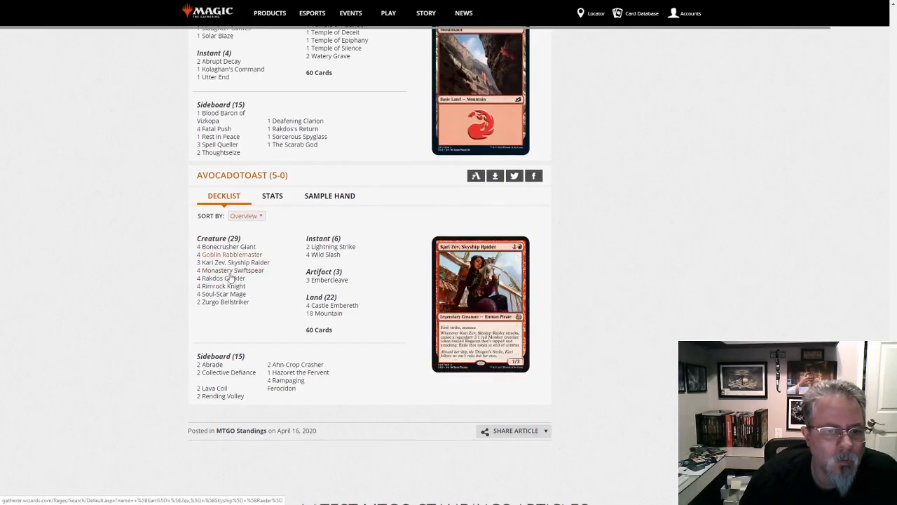
mouse_move(224, 286)
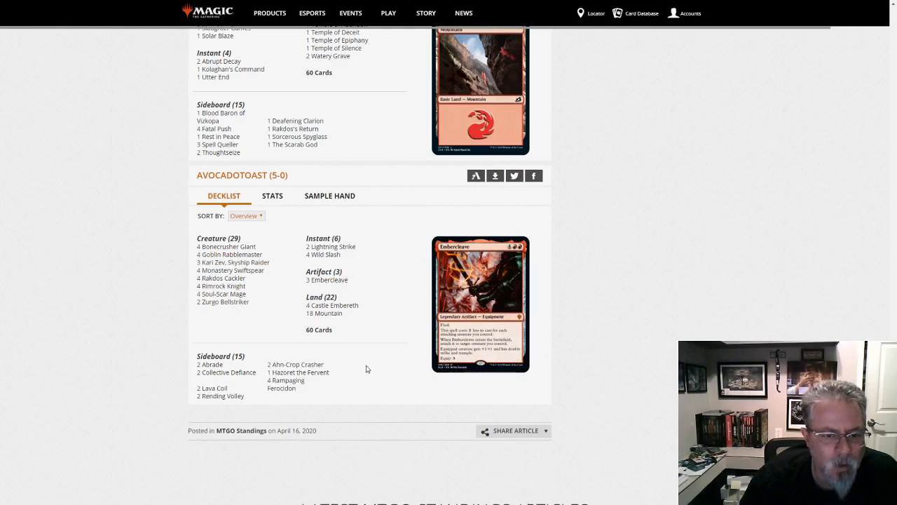
mouse_move(687, 258)
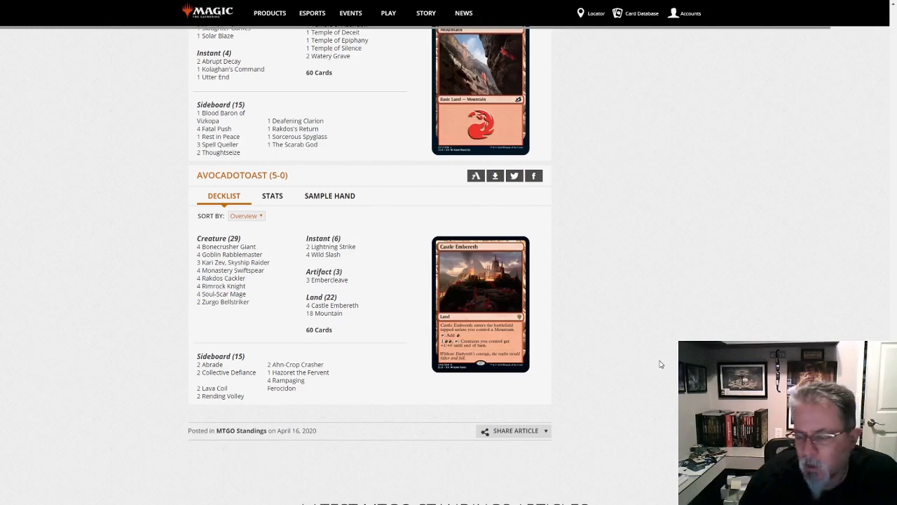
scroll("down", 3)
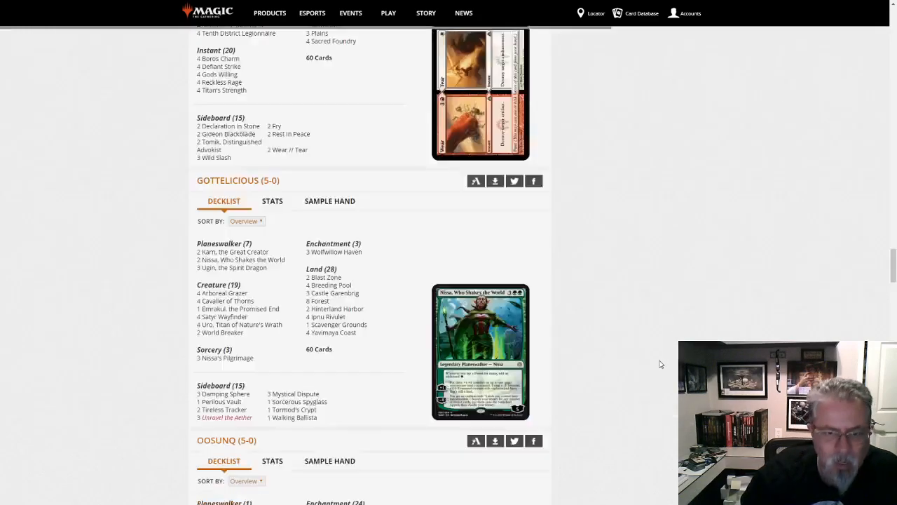
scroll("up", 3)
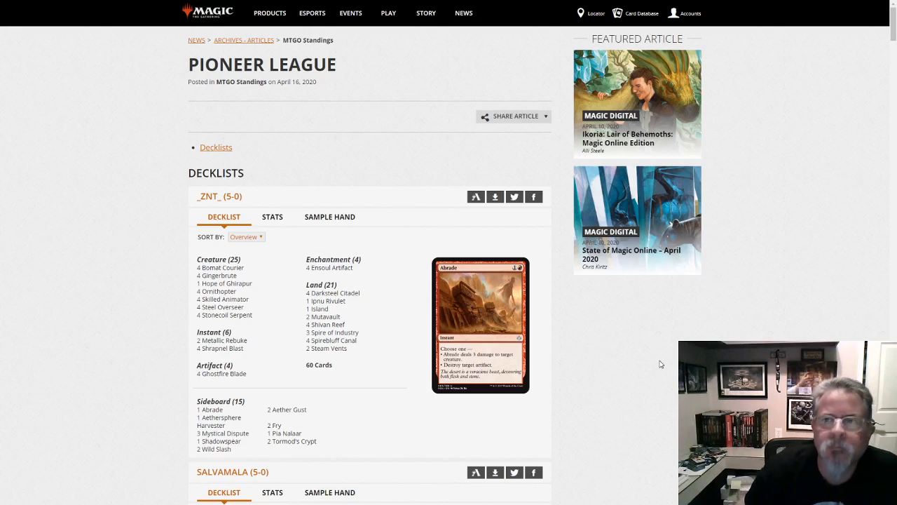
mouse_move(167, 500)
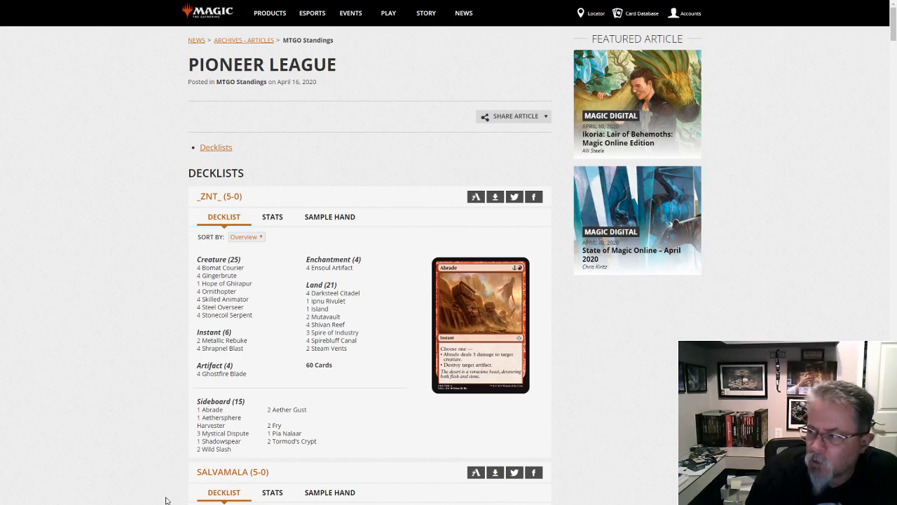
mouse_move(208, 478)
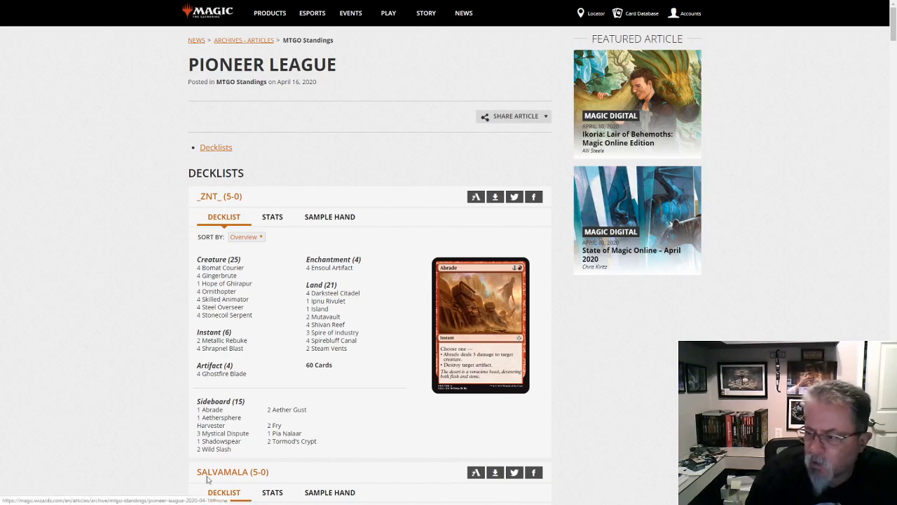